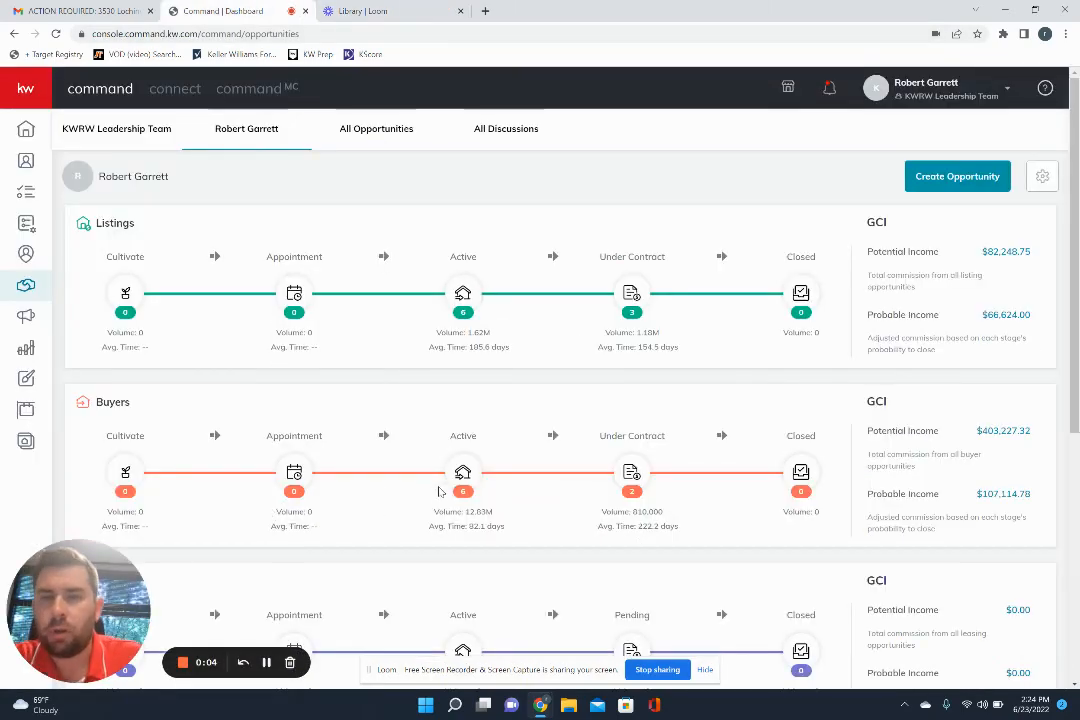
{"action": "mouse_move", "coordinate": [518, 311]}
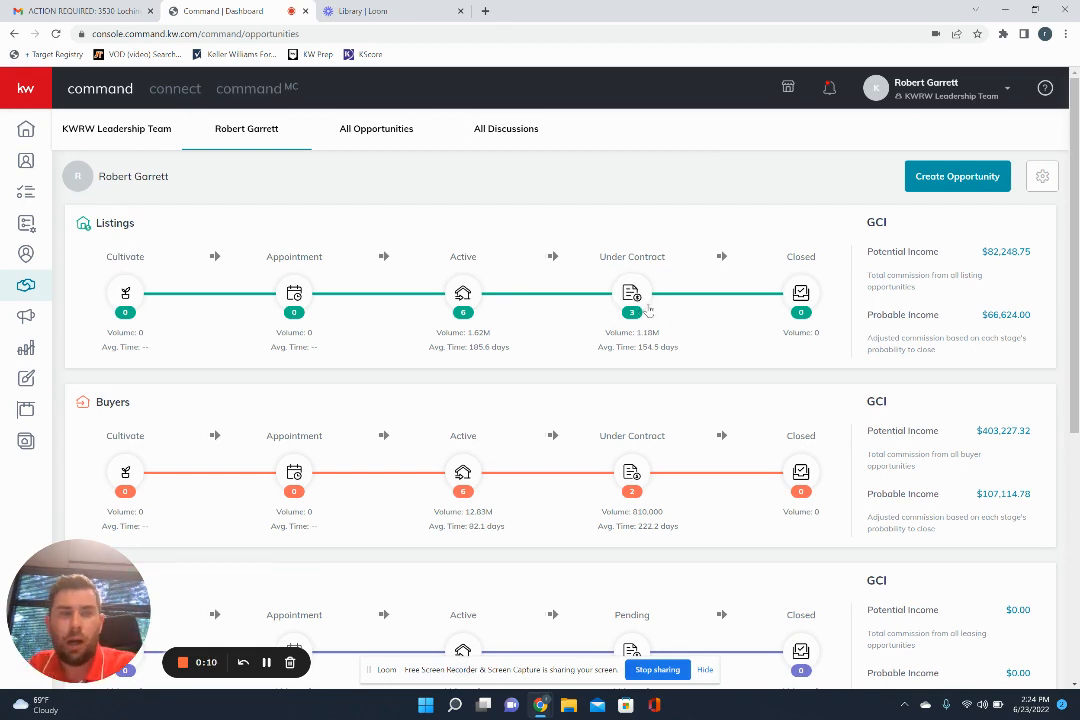
Open the under-contract listings board and select the 'John Smith - Listing- 123 Park Ave' card.
{"action": "left_click", "coordinate": [631, 292]}
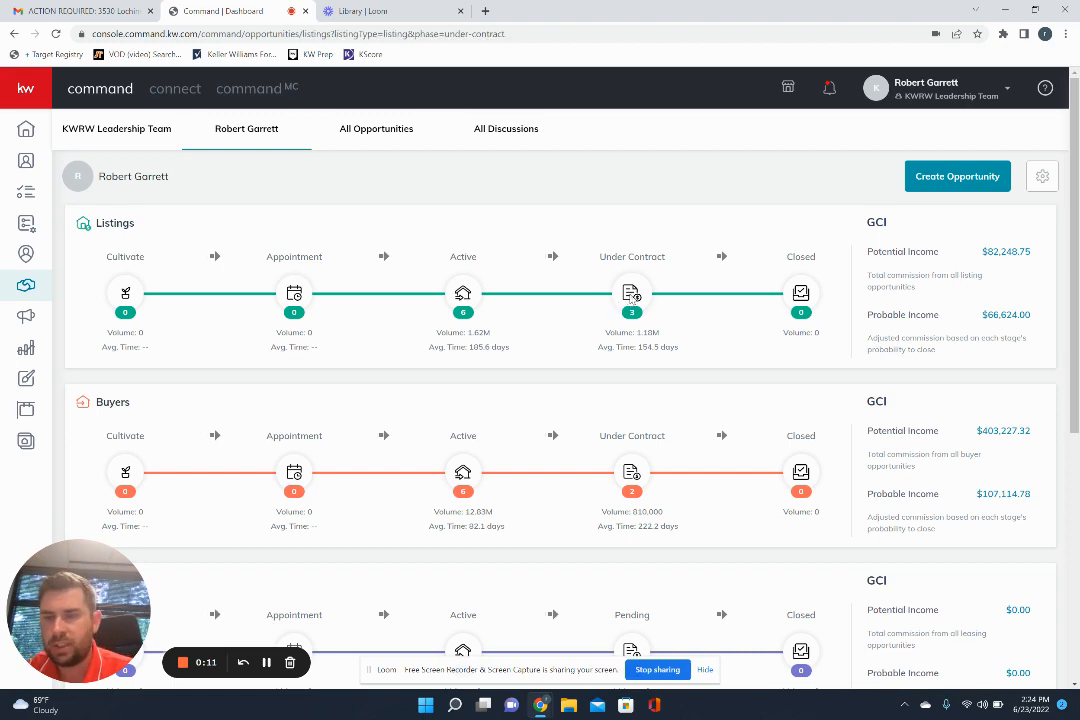
{"action": "left_click", "coordinate": [632, 293]}
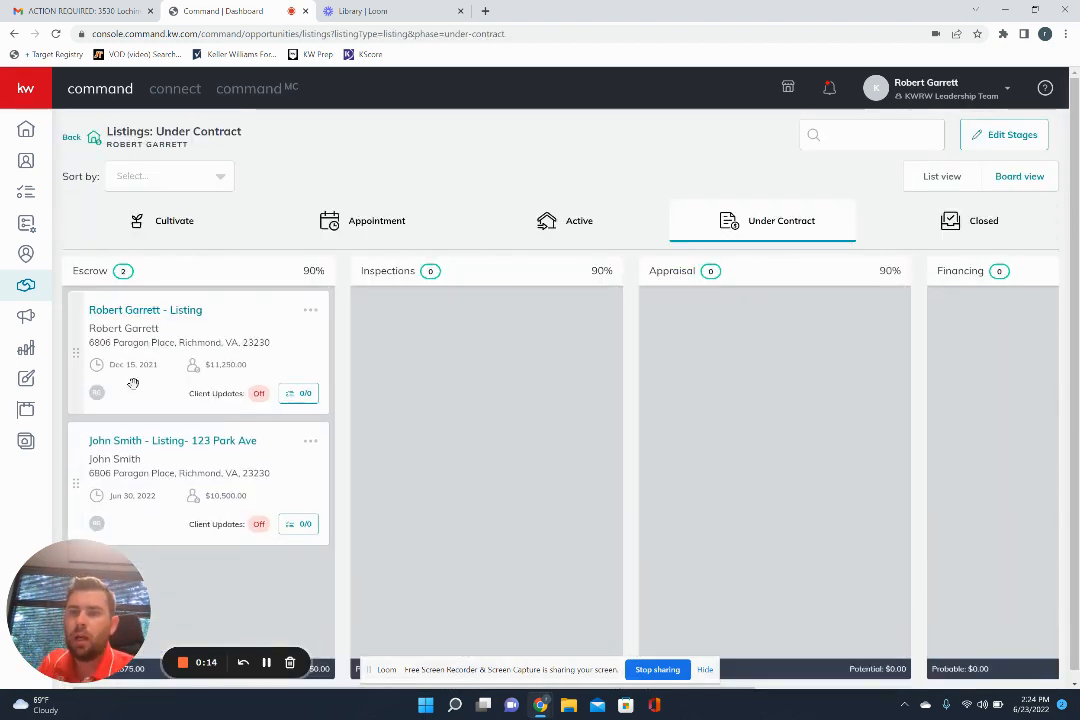
{"action": "left_click", "coordinate": [145, 310]}
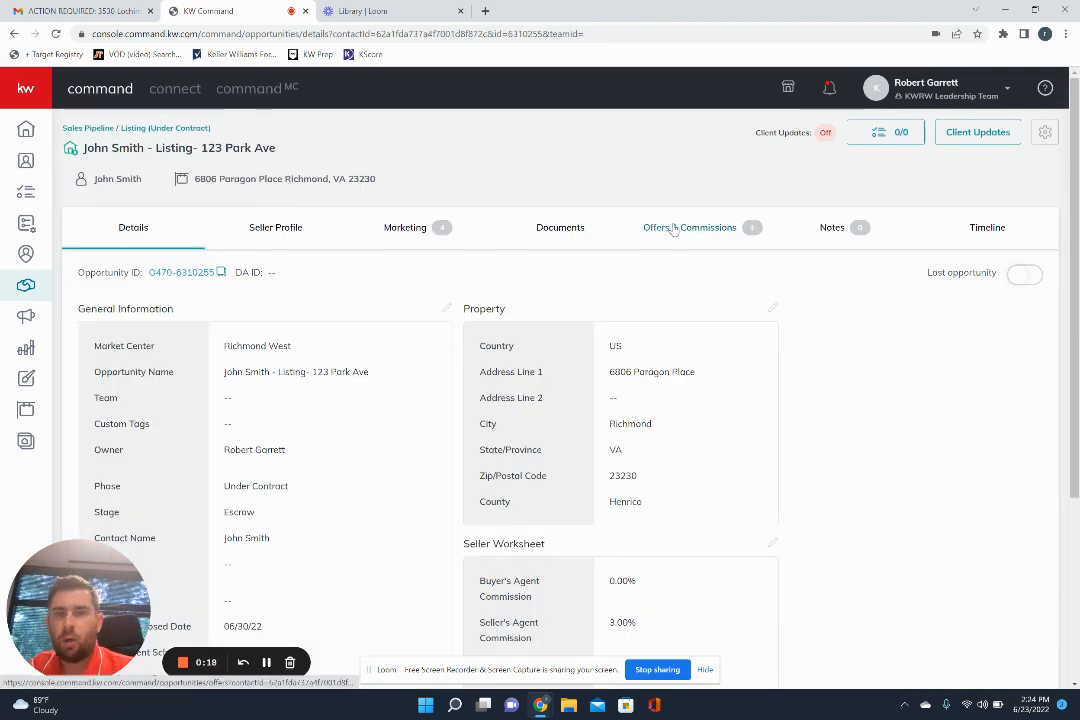
{"action": "left_click", "coordinate": [690, 227]}
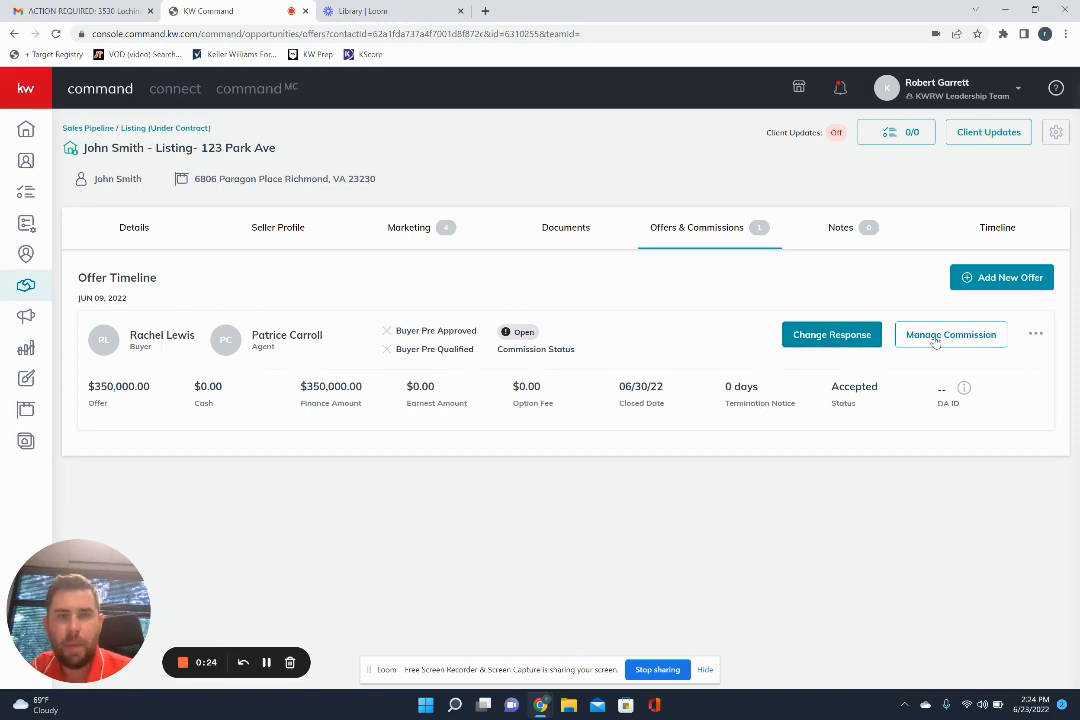
{"action": "left_click", "coordinate": [951, 334]}
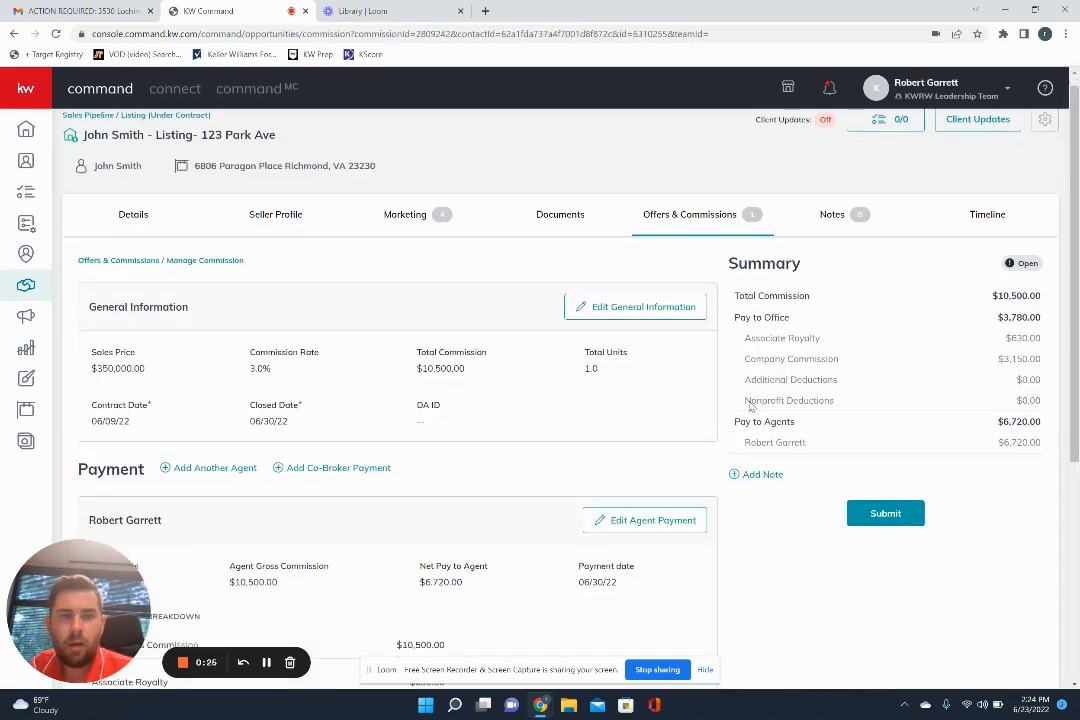
{"action": "scroll", "scroll_direction": "down", "scroll_amount": 3}
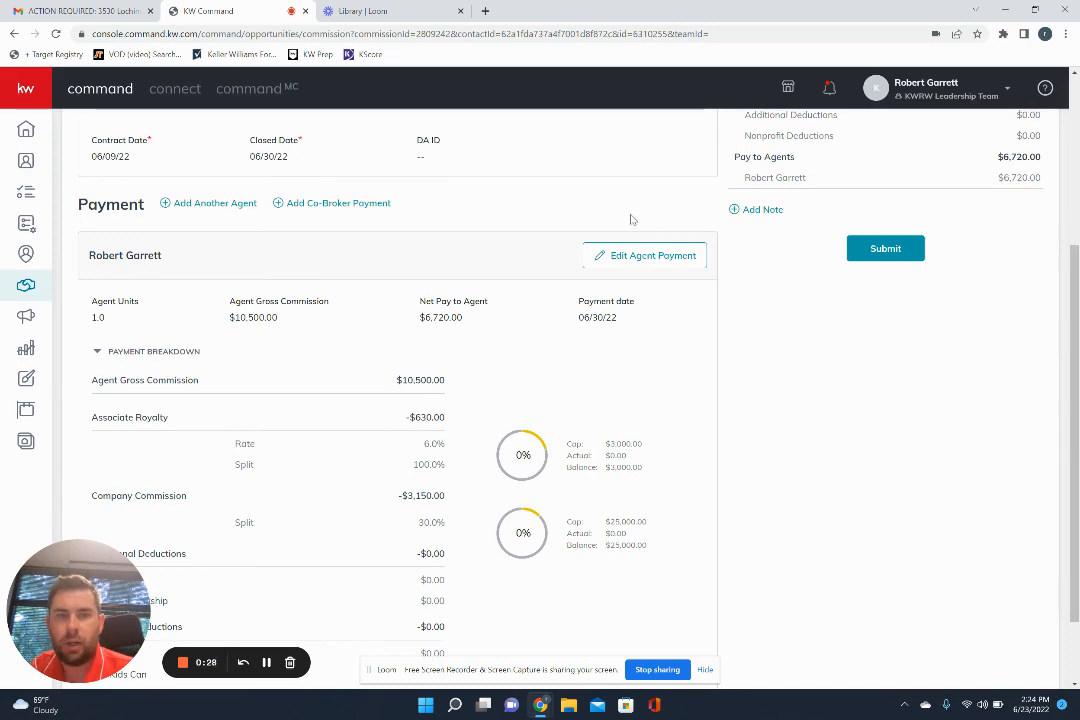
{"action": "left_click", "coordinate": [653, 255]}
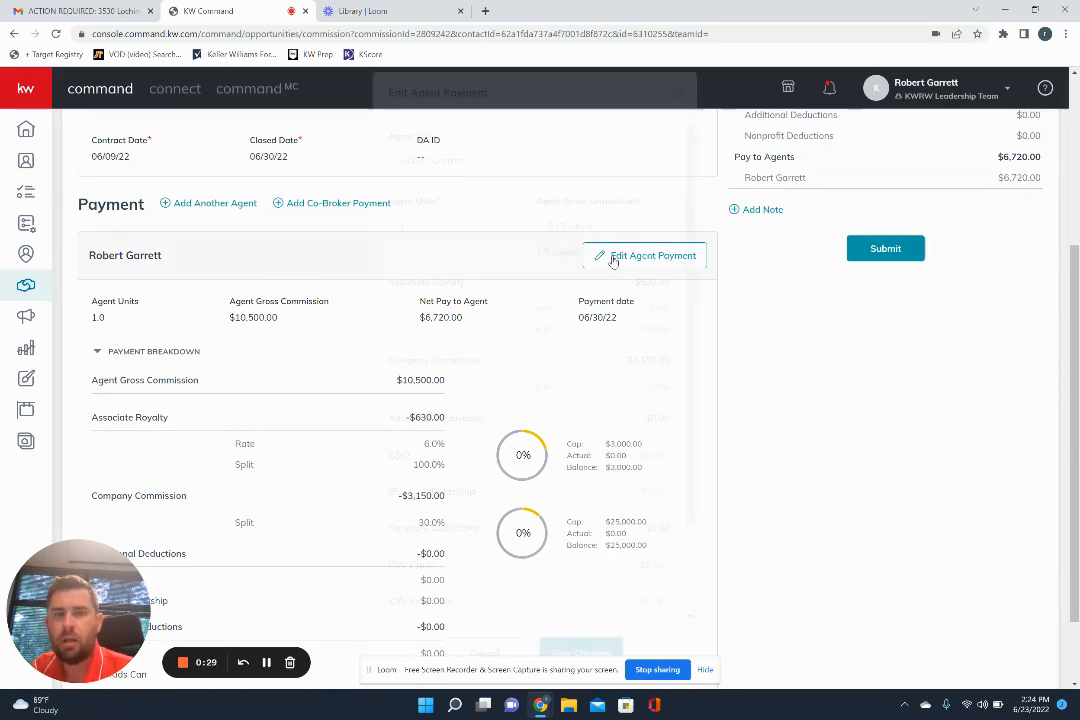
{"action": "left_click", "coordinate": [645, 256]}
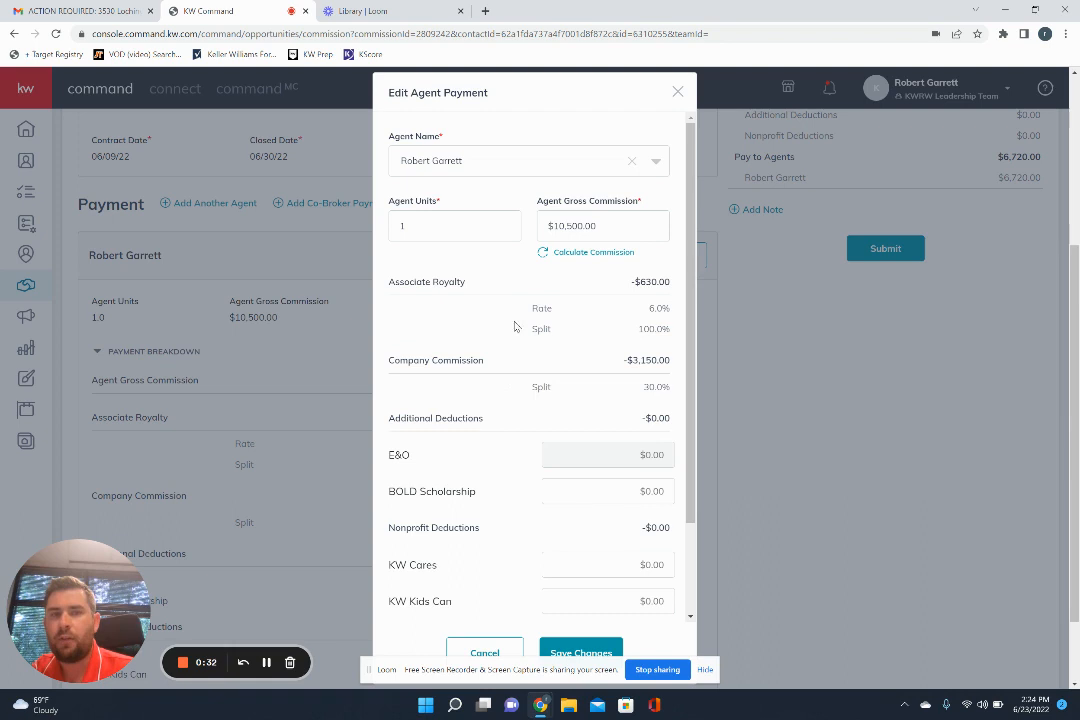
{"action": "scroll", "scroll_direction": "down", "scroll_amount": 3}
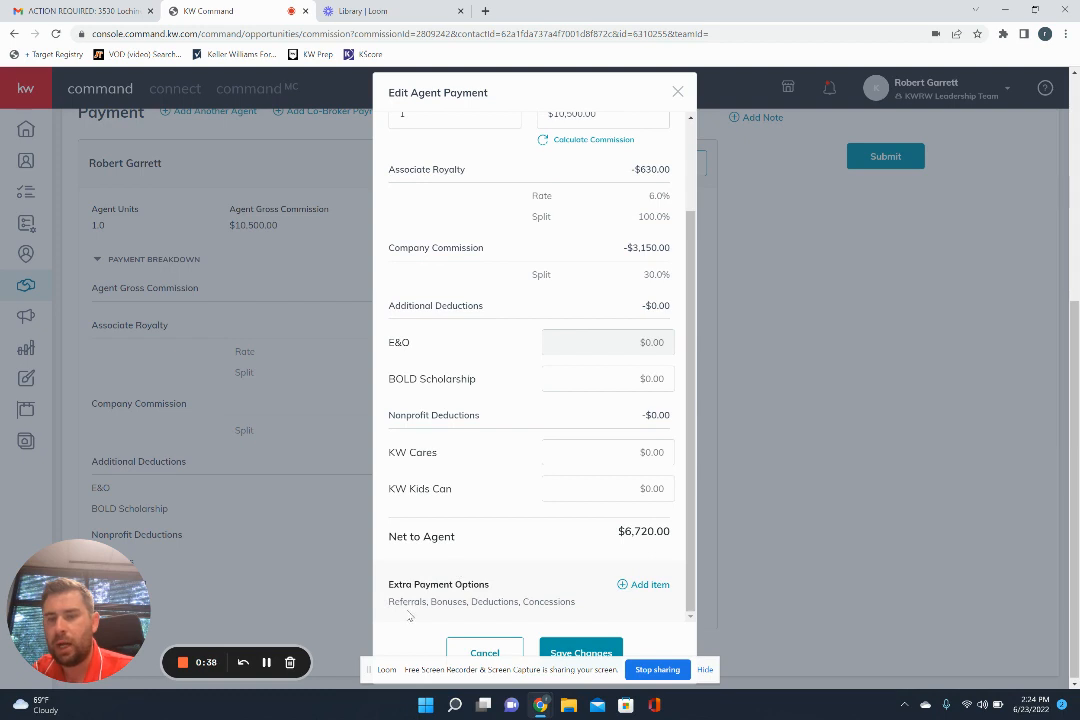
{"action": "mouse_move", "coordinate": [653, 590]}
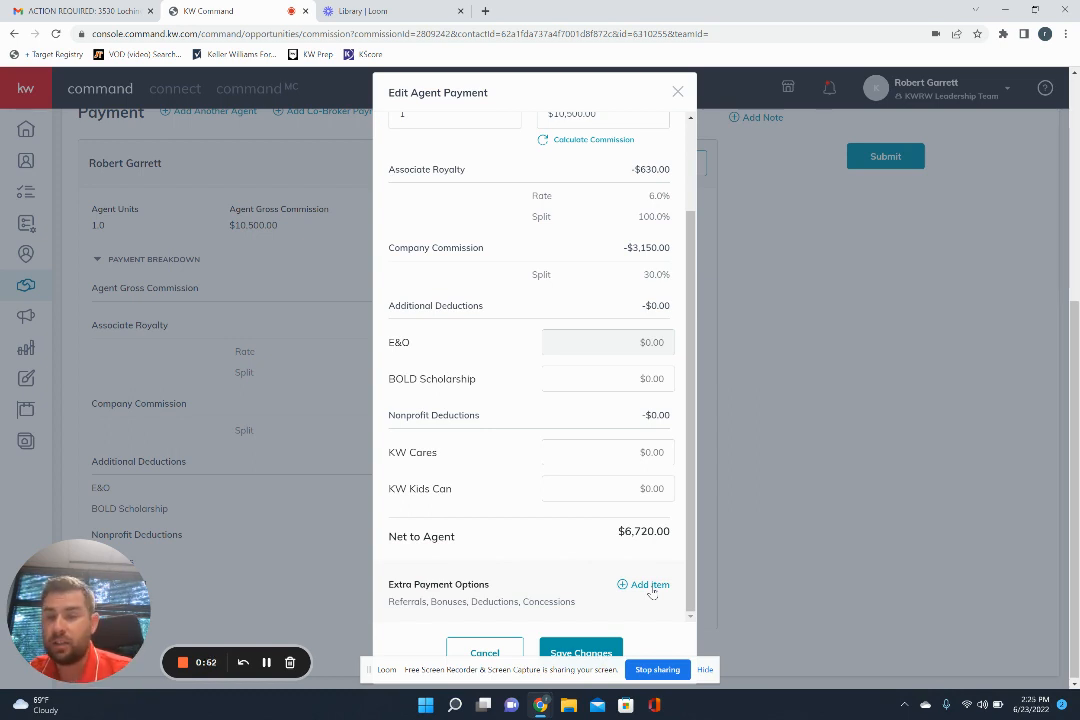
Add an extra payment item of type Outside Referral.
{"action": "left_click", "coordinate": [650, 584]}
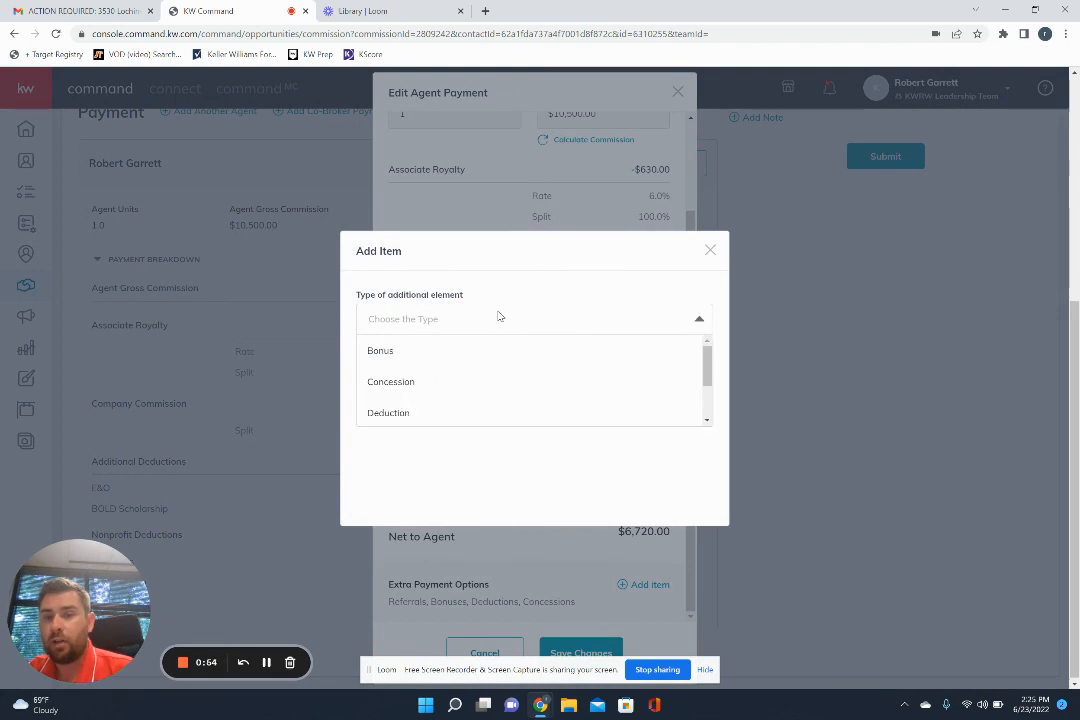
{"action": "scroll", "scroll_direction": "down", "scroll_amount": 3}
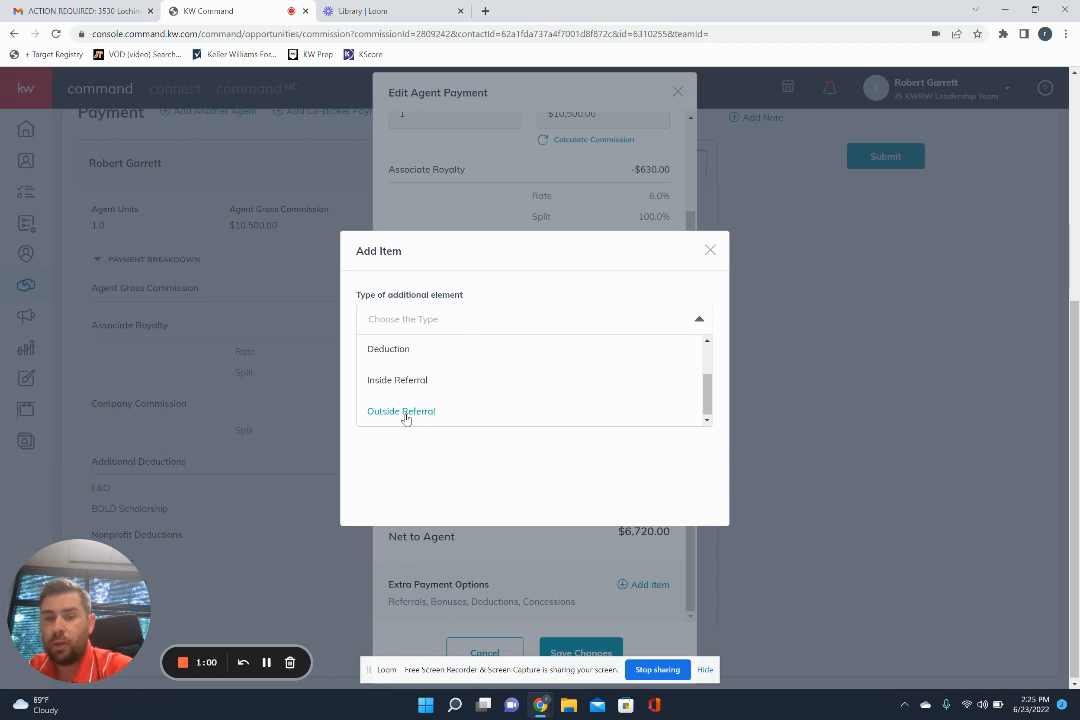
{"action": "left_click", "coordinate": [401, 411]}
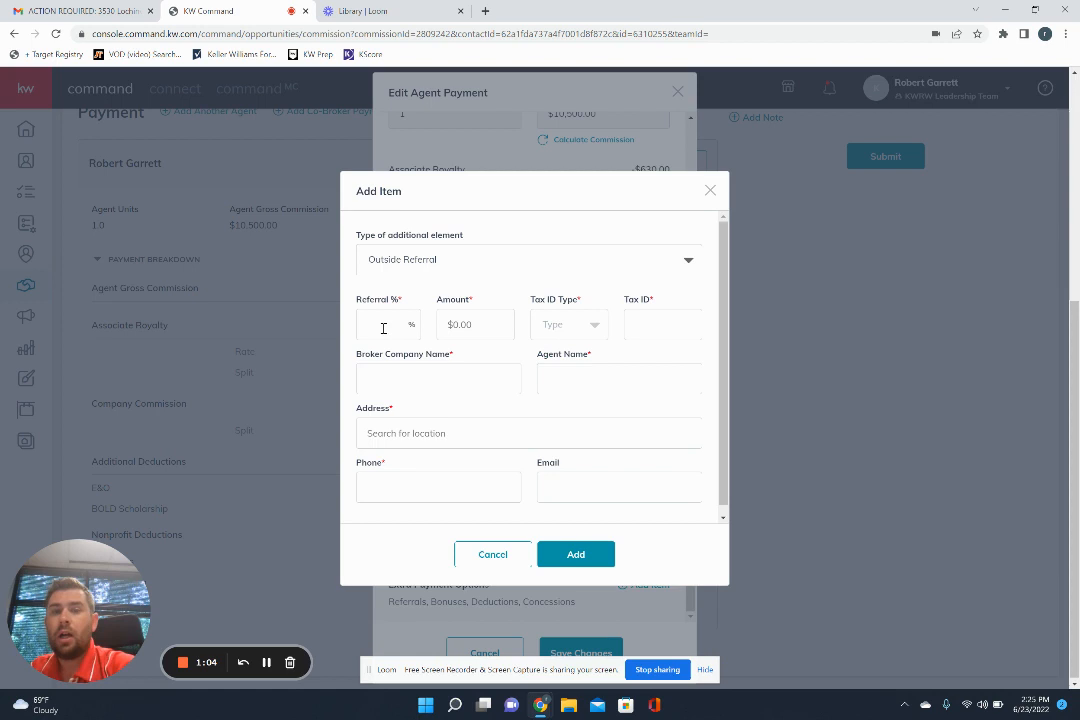
Enter a 25% referral, tax ID type EIN, and tax ID 123456789.
{"action": "type", "text": "25"}
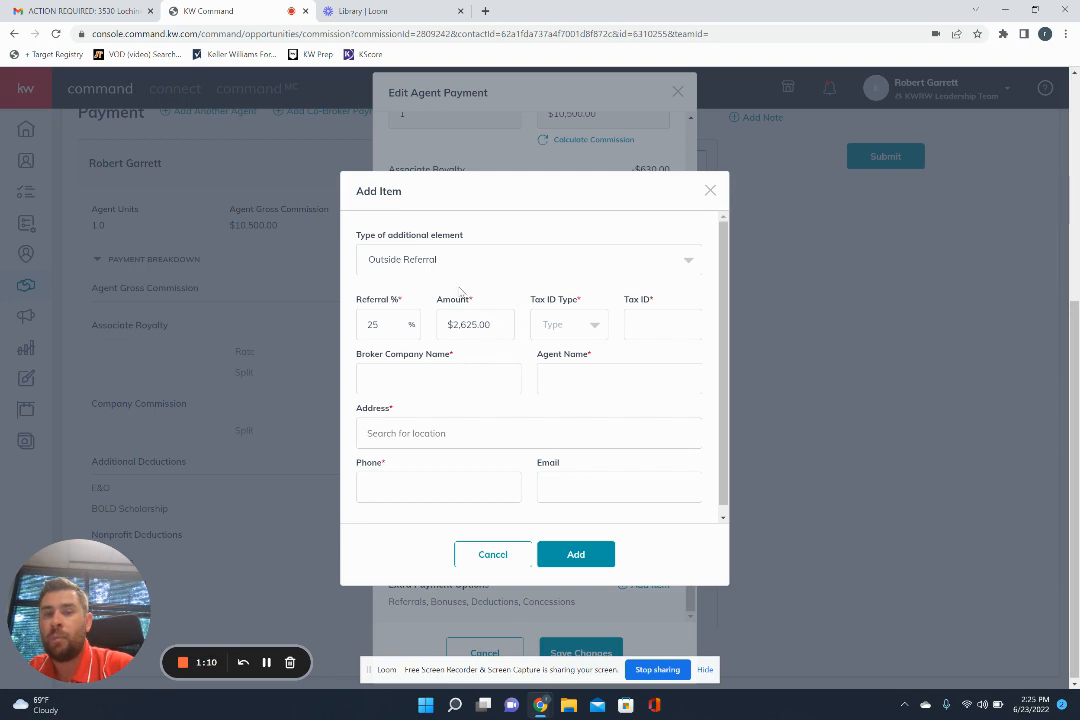
{"action": "mouse_move", "coordinate": [459, 360]}
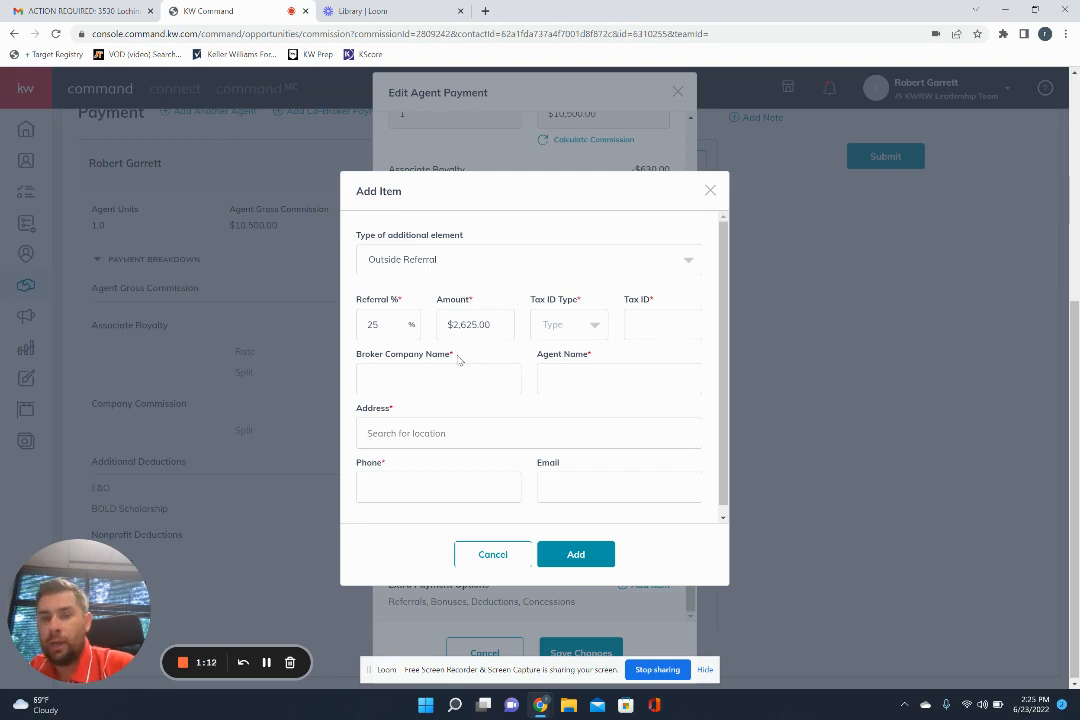
{"action": "left_click", "coordinate": [569, 324]}
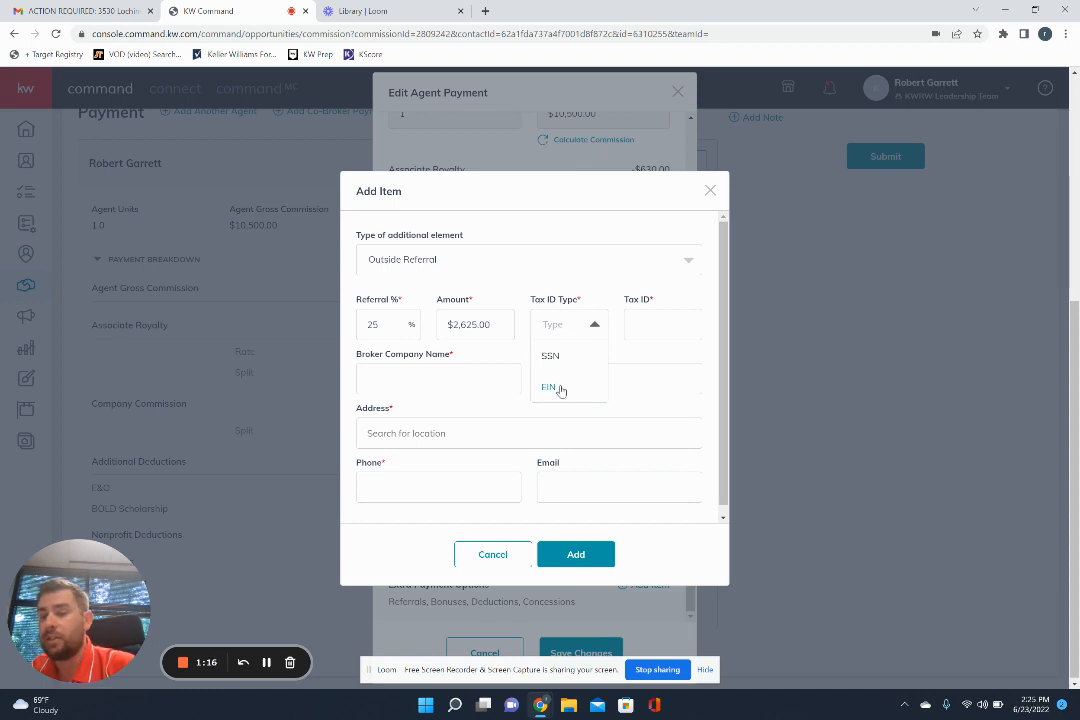
{"action": "left_click", "coordinate": [548, 387]}
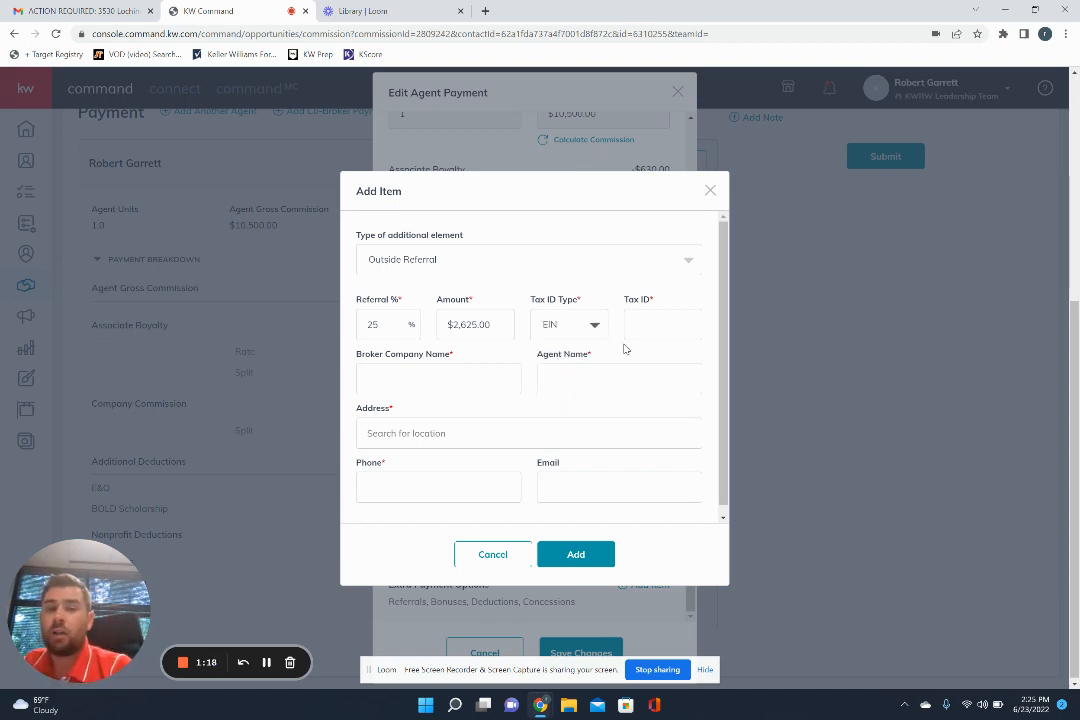
{"action": "left_click", "coordinate": [660, 324]}
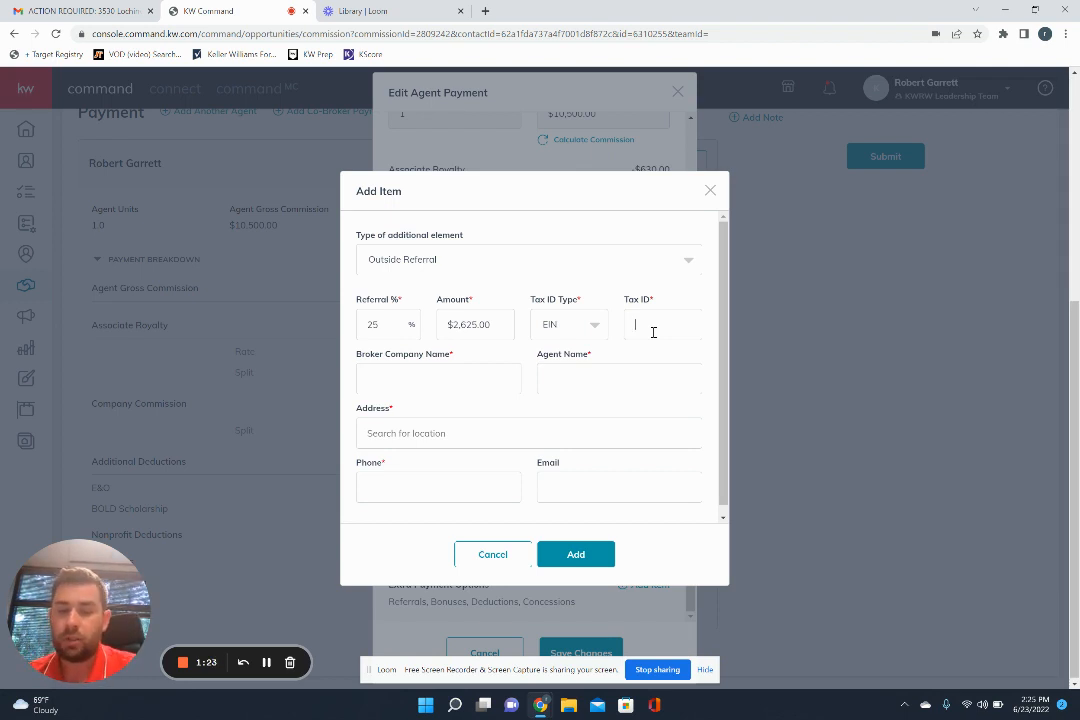
{"action": "type", "text": "12345"}
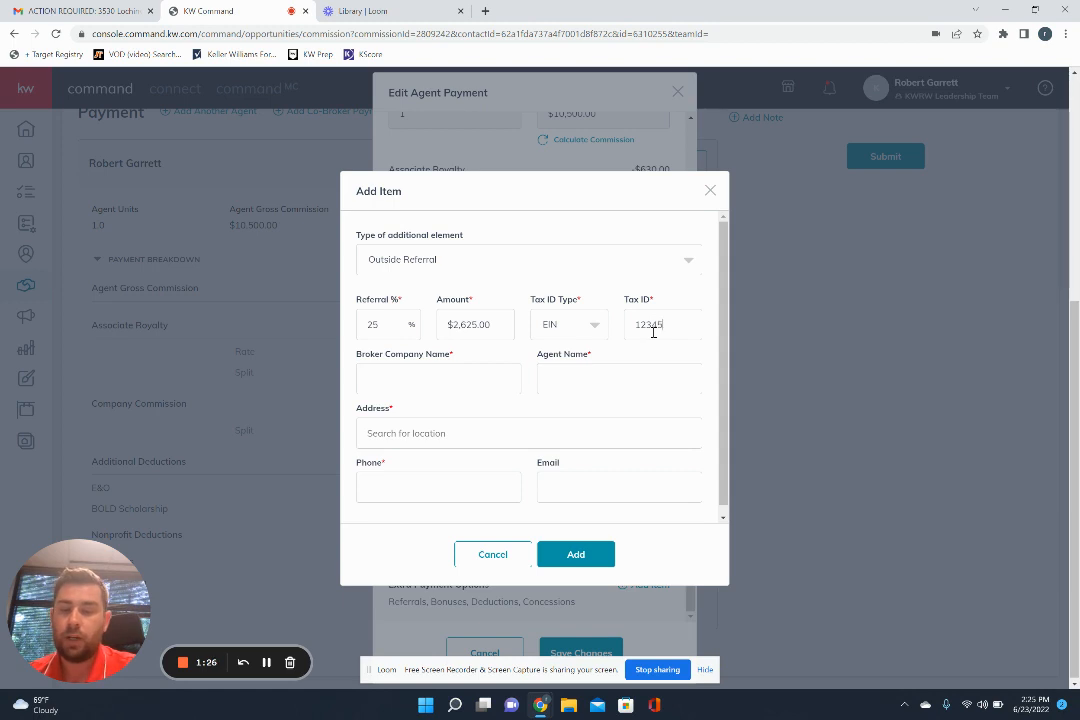
{"action": "type", "text": "6789"}
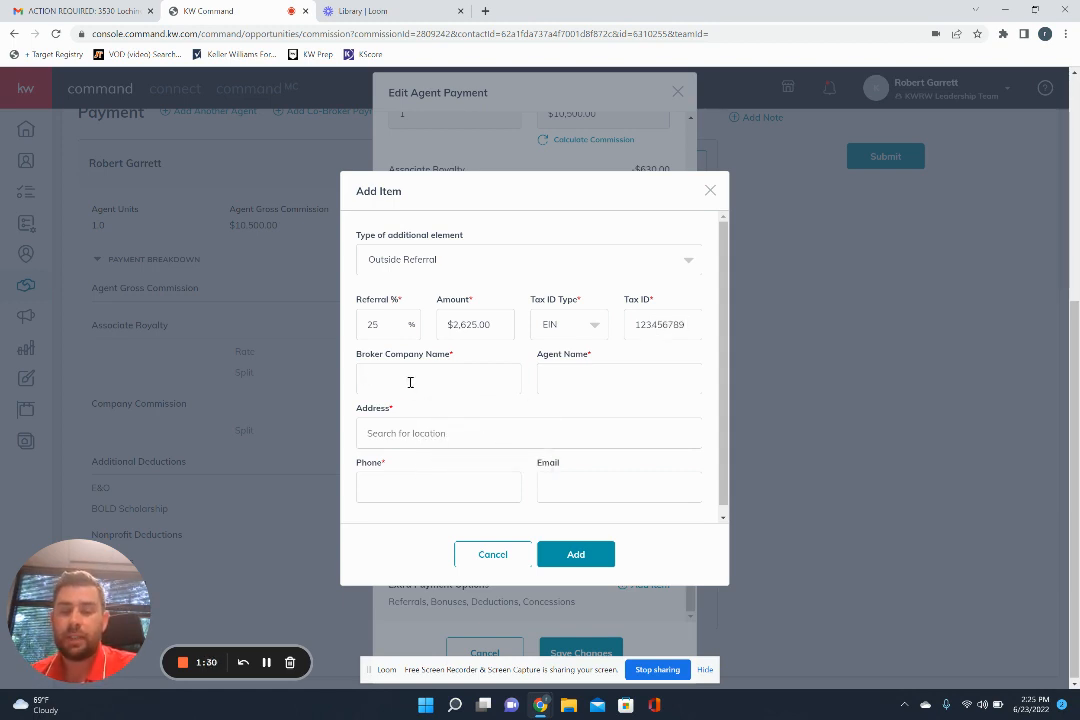
{"action": "type", "text": "A"}
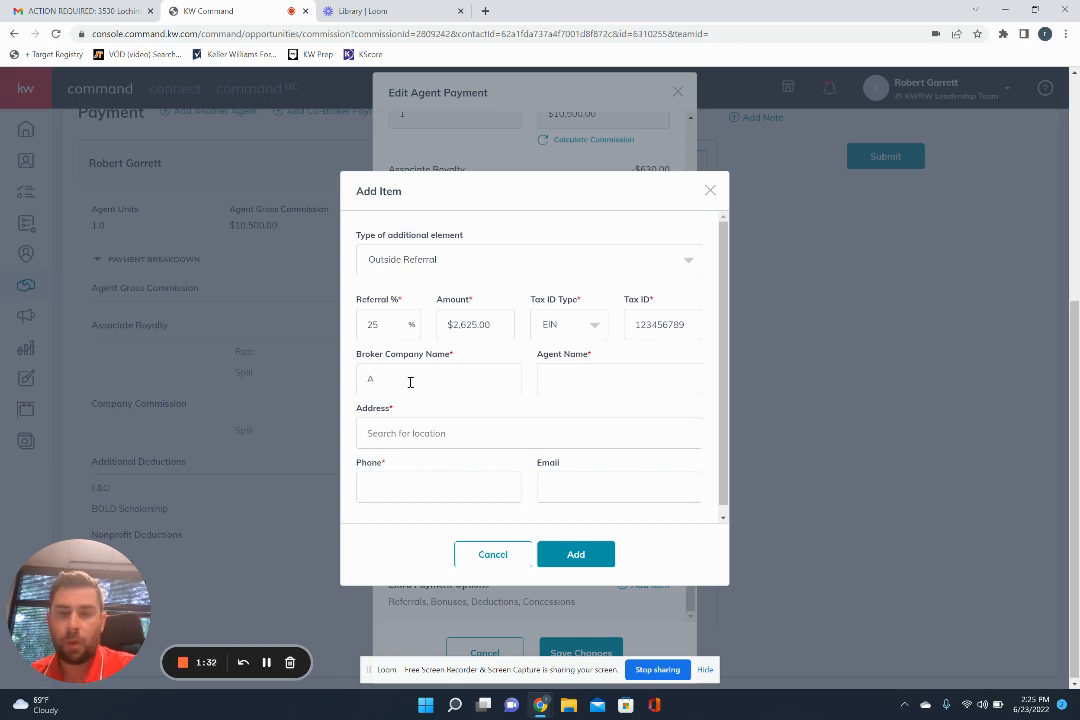
{"action": "type", "text": "KW"}
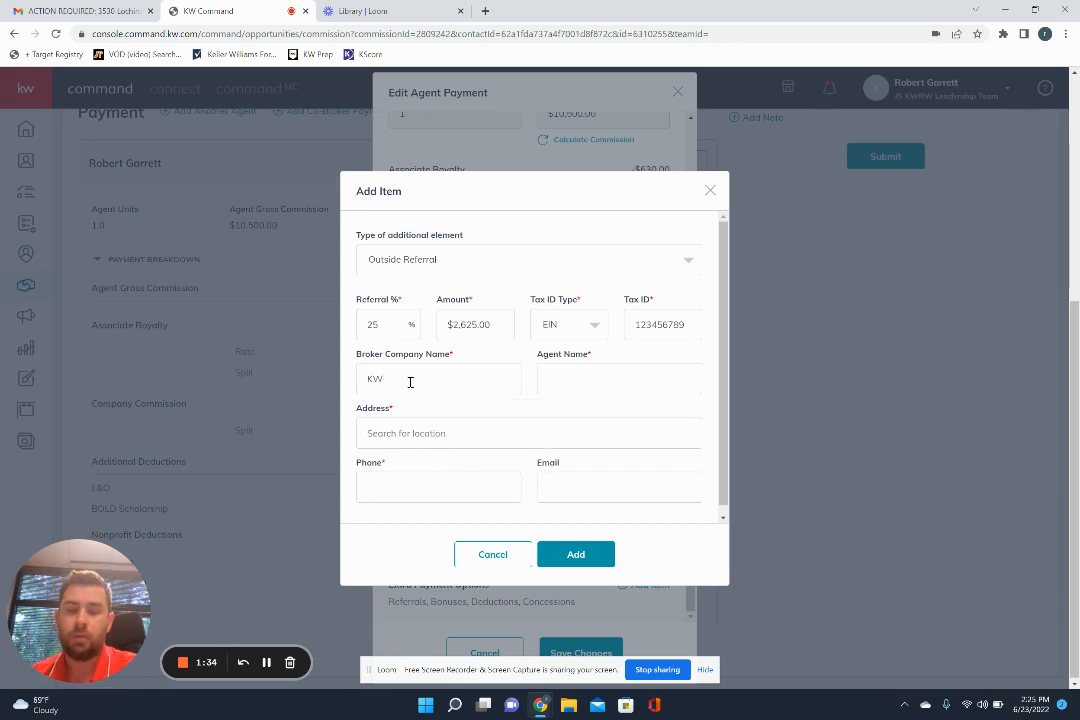
{"action": "type", "text": "RW"}
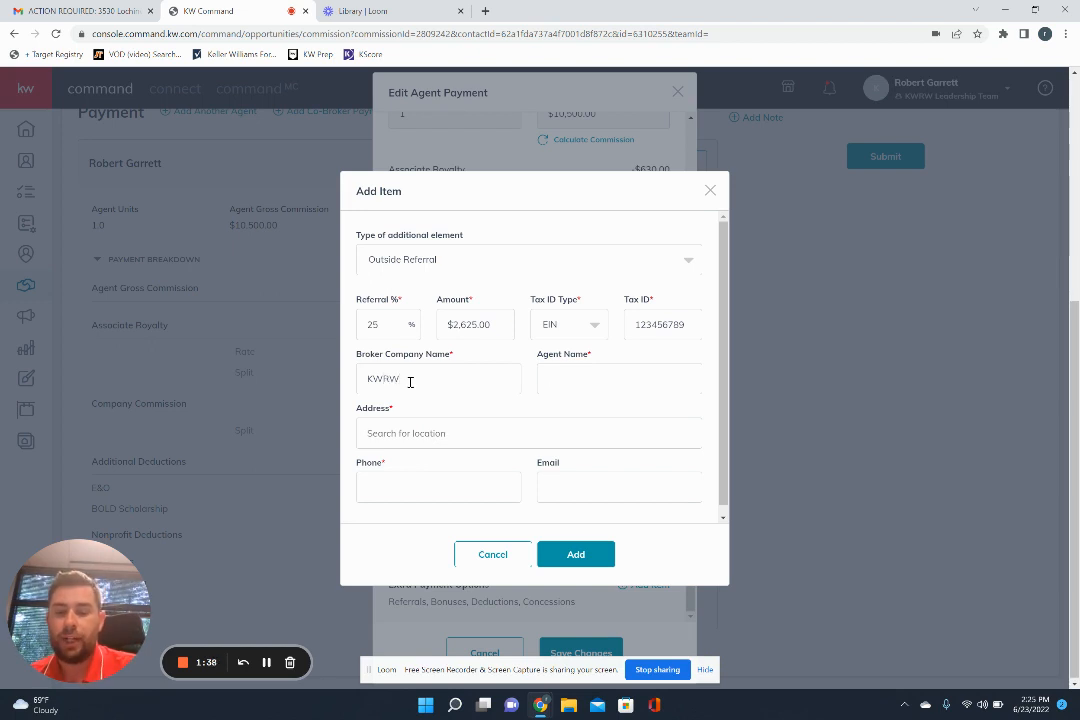
{"action": "type", "text": "Robert Garrett"}
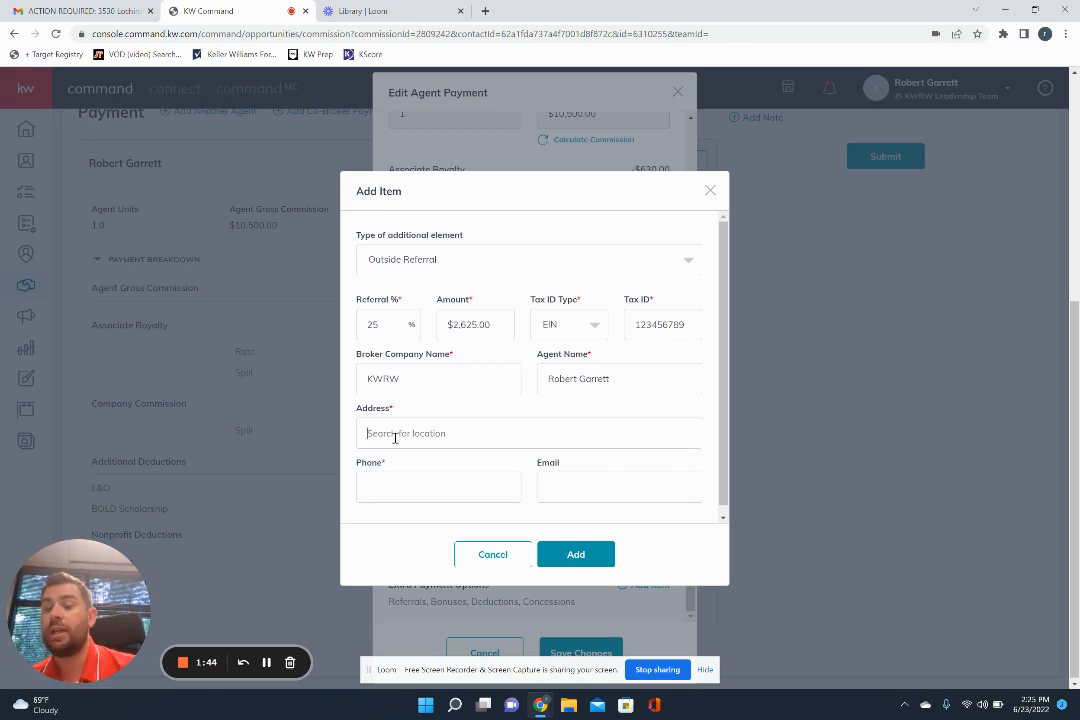
{"action": "type", "text": "6806"}
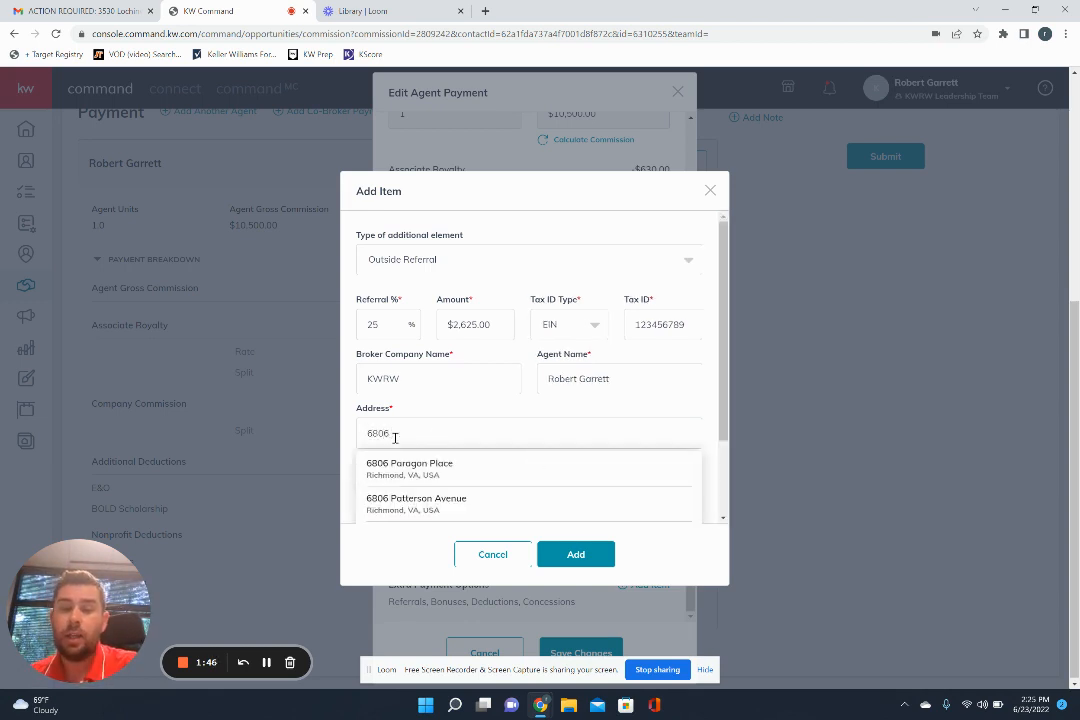
{"action": "left_click", "coordinate": [409, 468]}
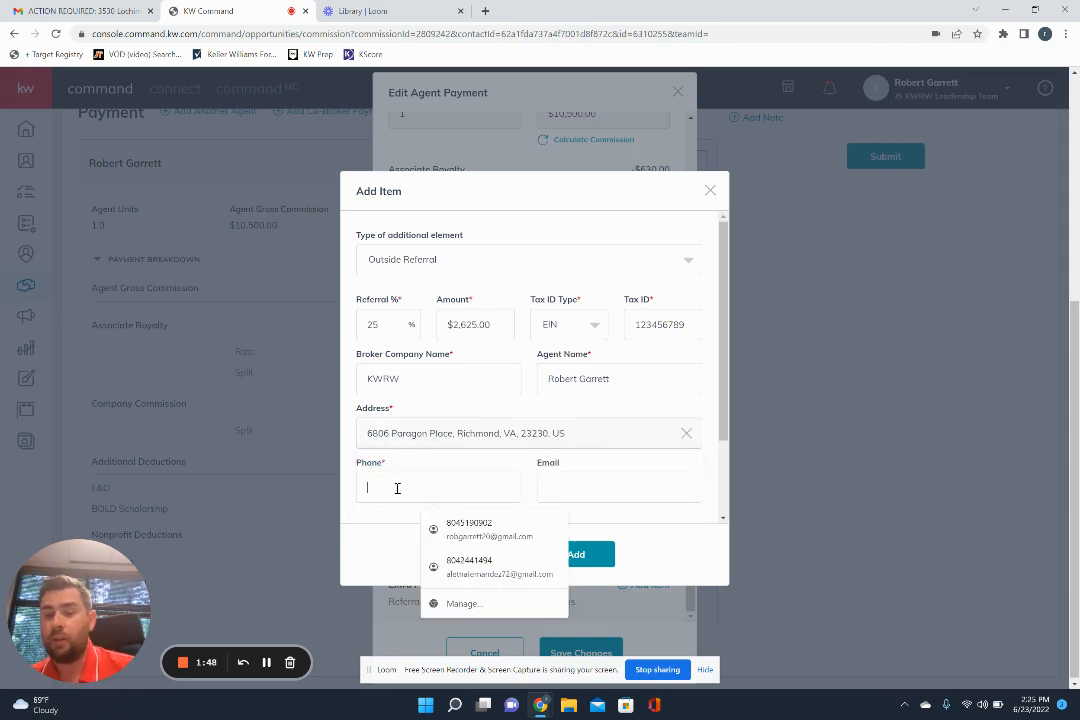
{"action": "type", "text": "(804) 222-5"}
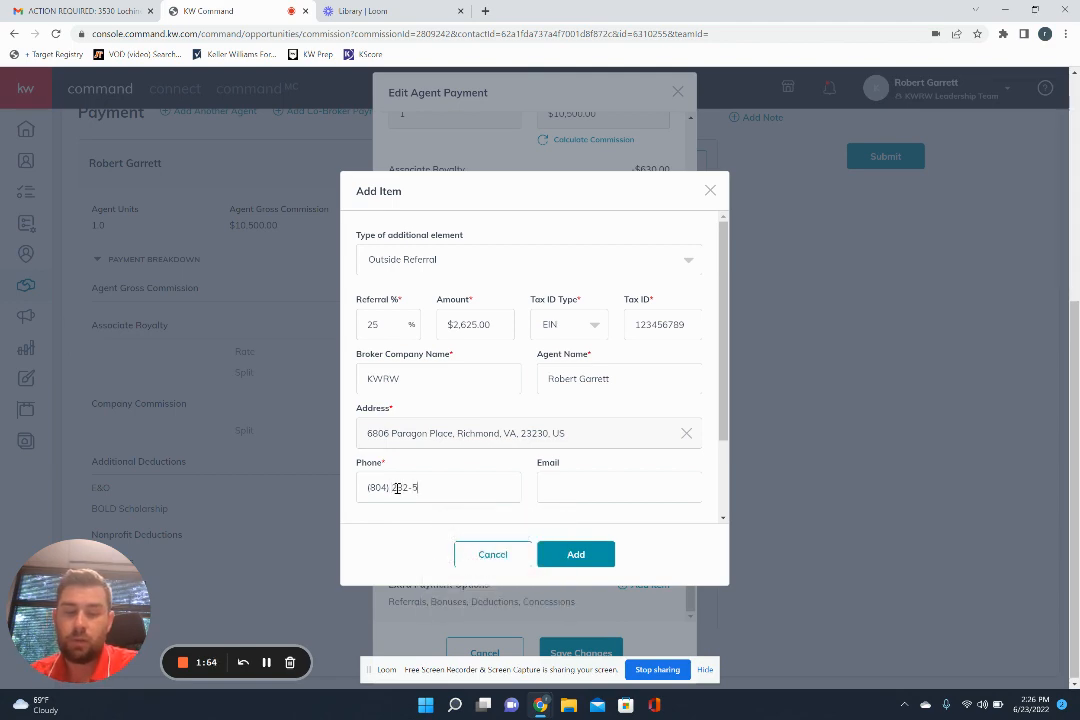
{"action": "left_click", "coordinate": [575, 554]}
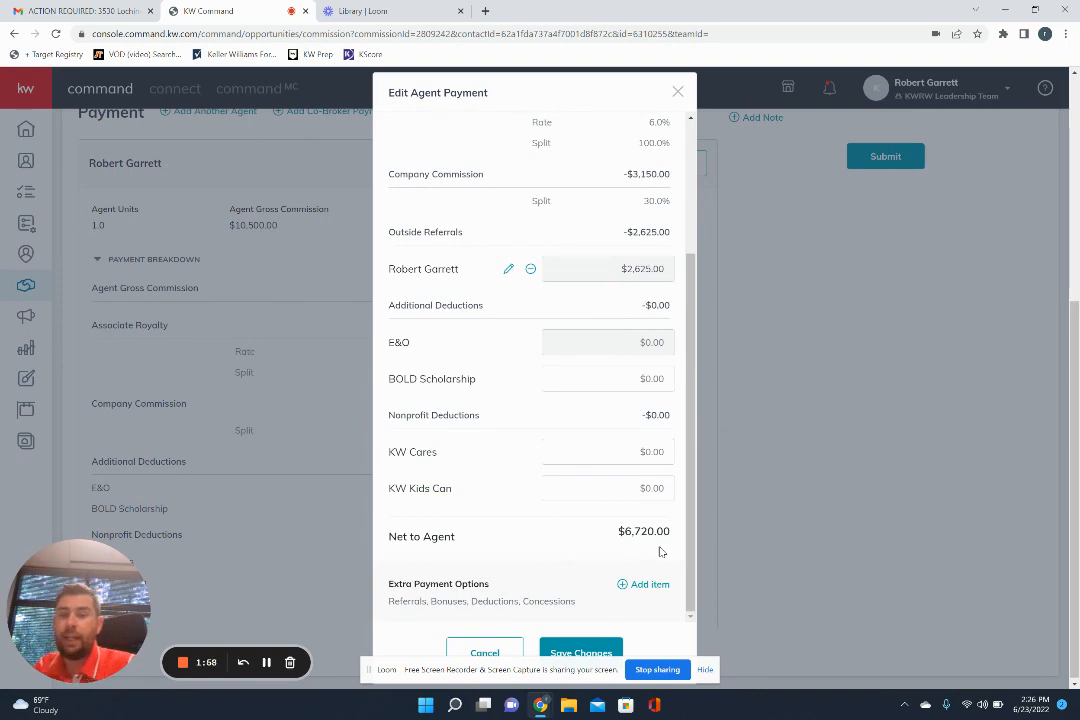
{"action": "mouse_move", "coordinate": [576, 265]}
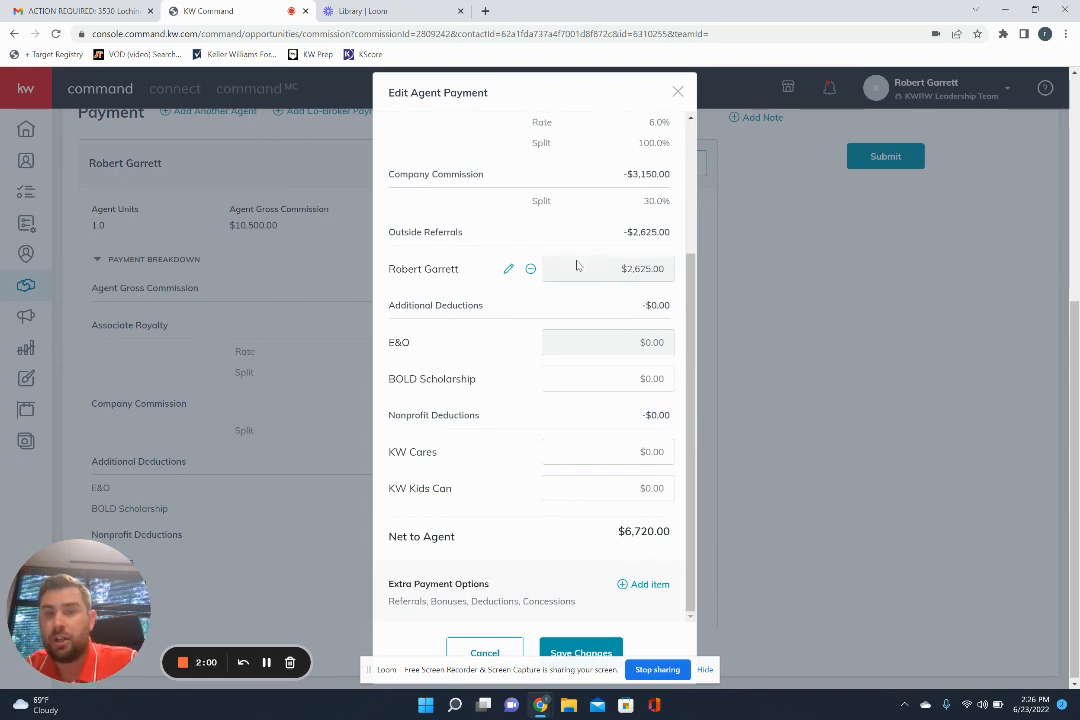
{"action": "mouse_move", "coordinate": [562, 489]}
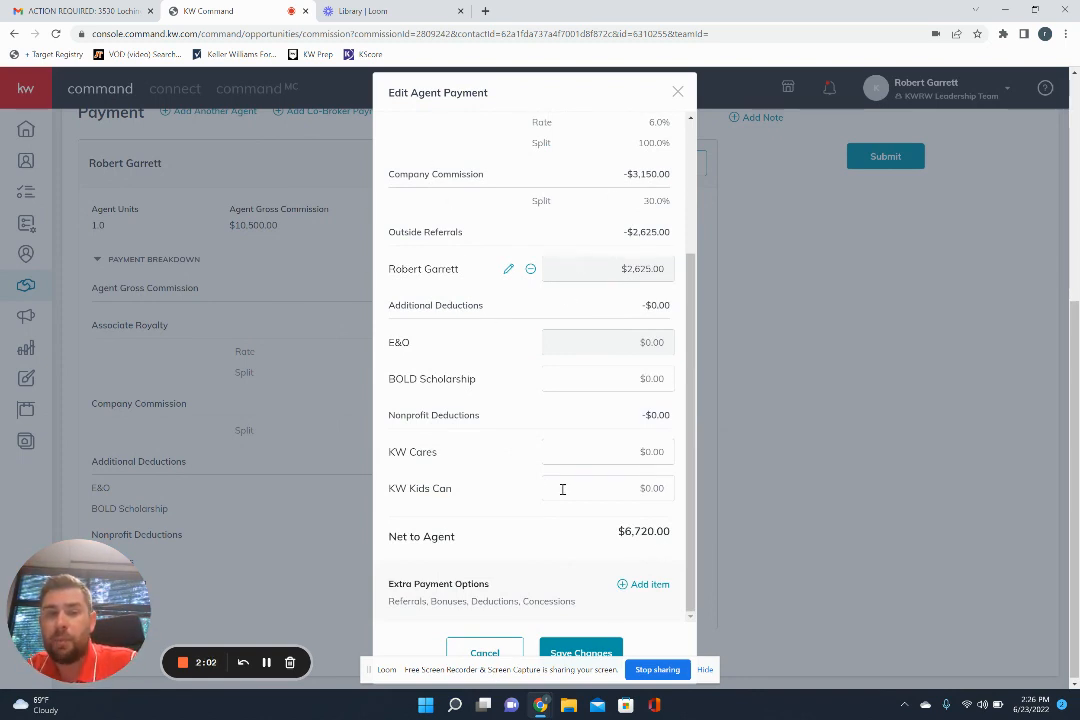
Save changes and review the summary: $2,625.00 outside referrals, $5,040.00 to agents.
{"action": "left_click", "coordinate": [581, 652]}
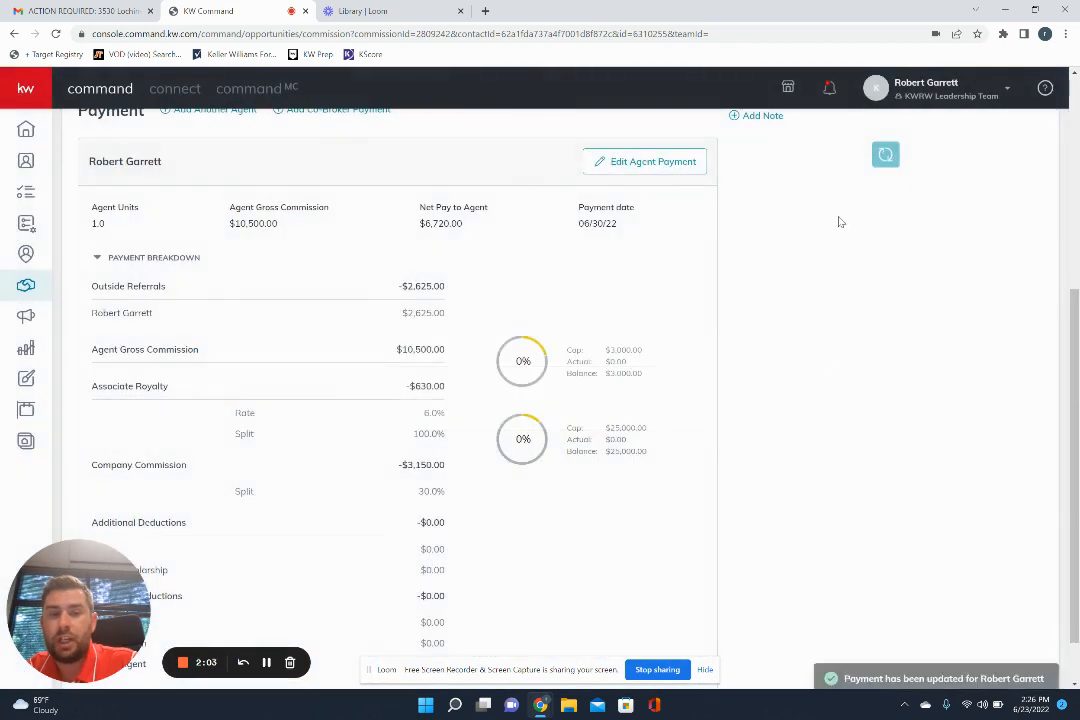
{"action": "scroll", "scroll_direction": "up", "scroll_amount": 3}
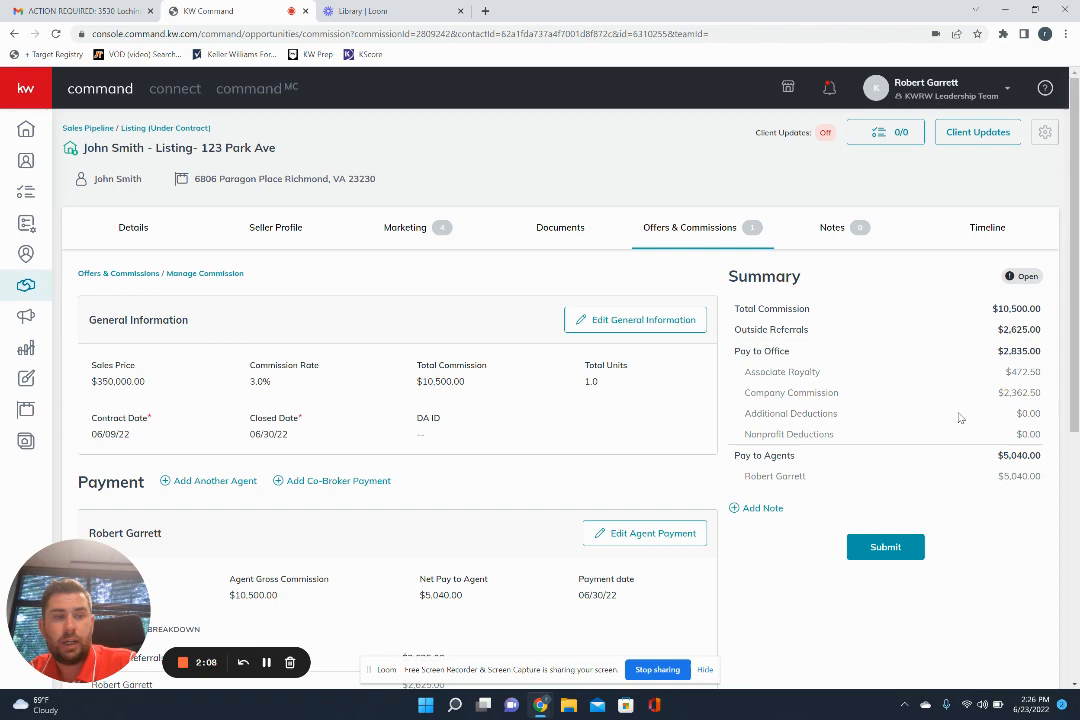
{"action": "mouse_move", "coordinate": [1018, 328]}
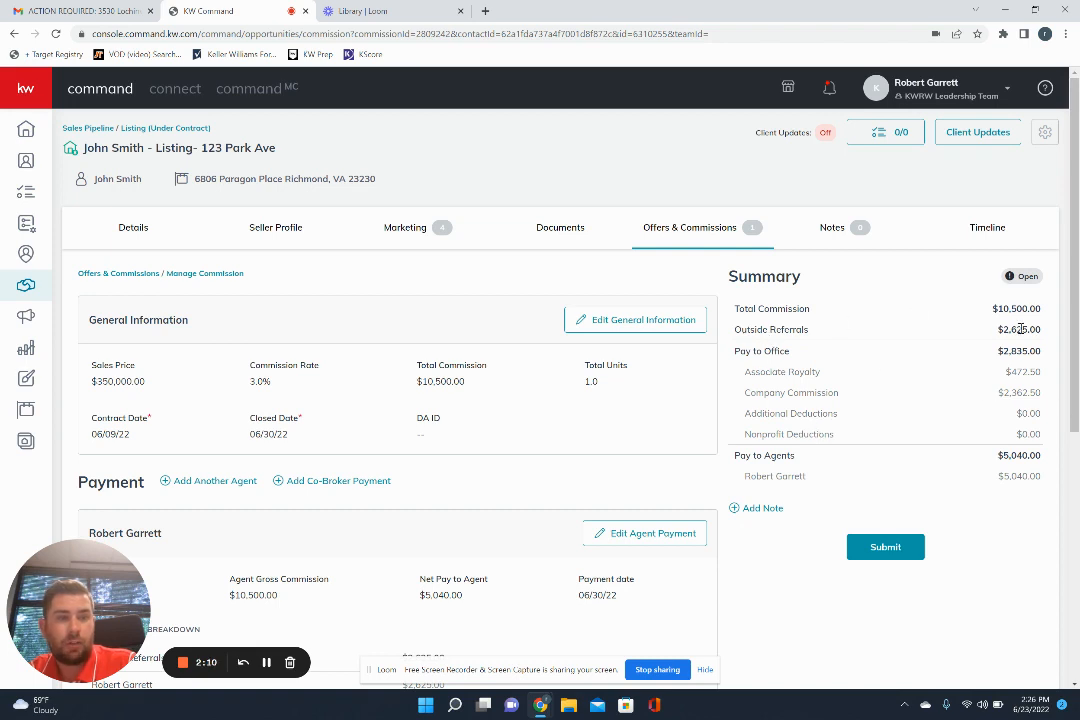
{"action": "mouse_move", "coordinate": [673, 508]}
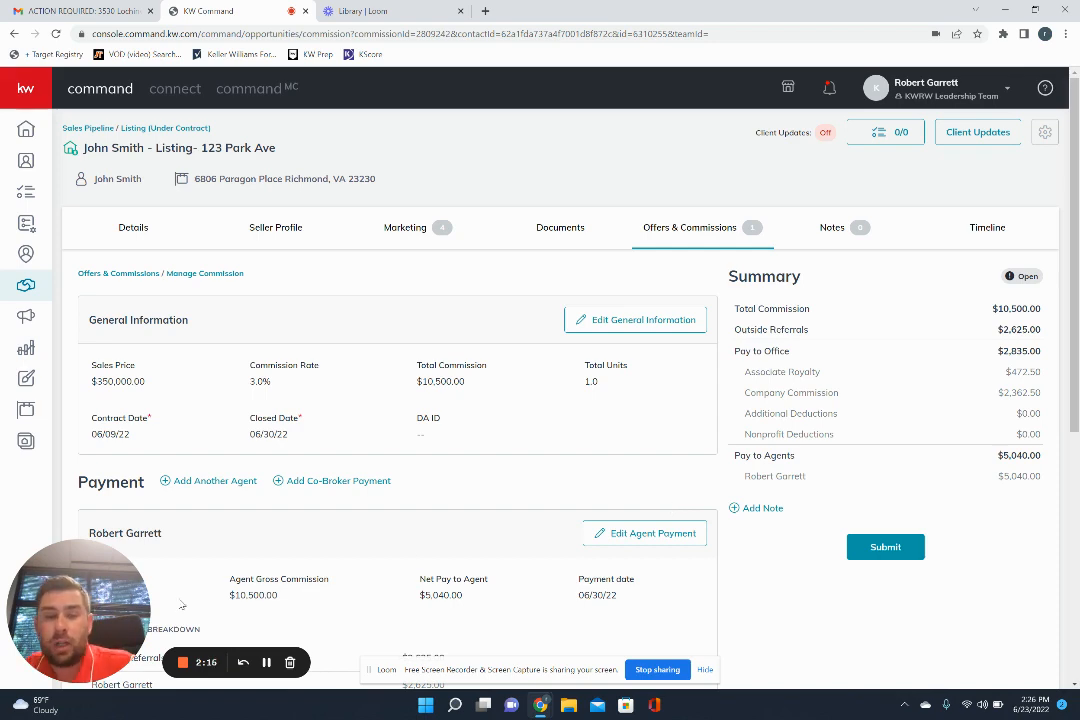
{"action": "scroll", "scroll_direction": "down", "scroll_amount": 3}
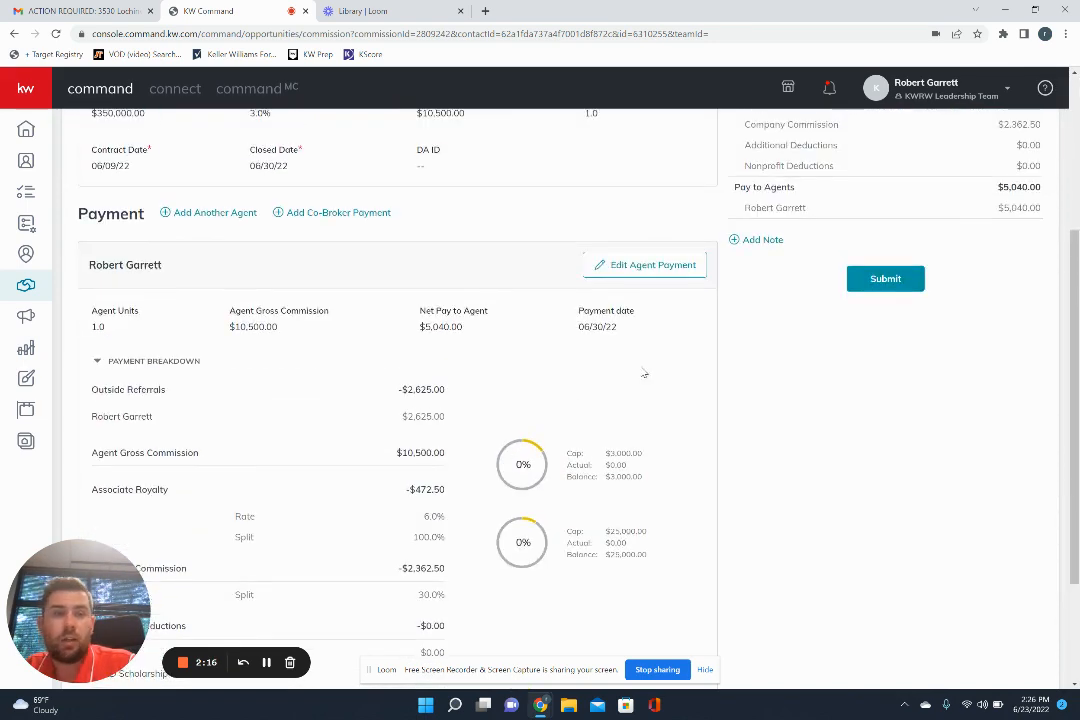
Reopen the agent payment and add a $395 bonus split with the market center.
{"action": "left_click", "coordinate": [654, 264]}
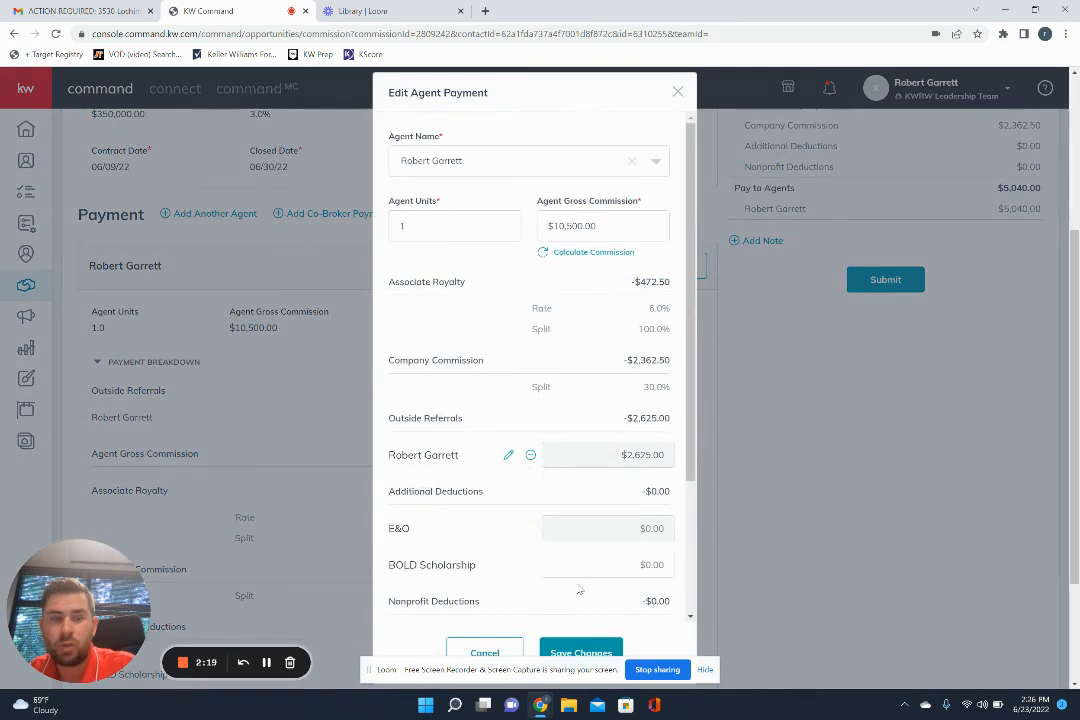
{"action": "left_click", "coordinate": [643, 584]}
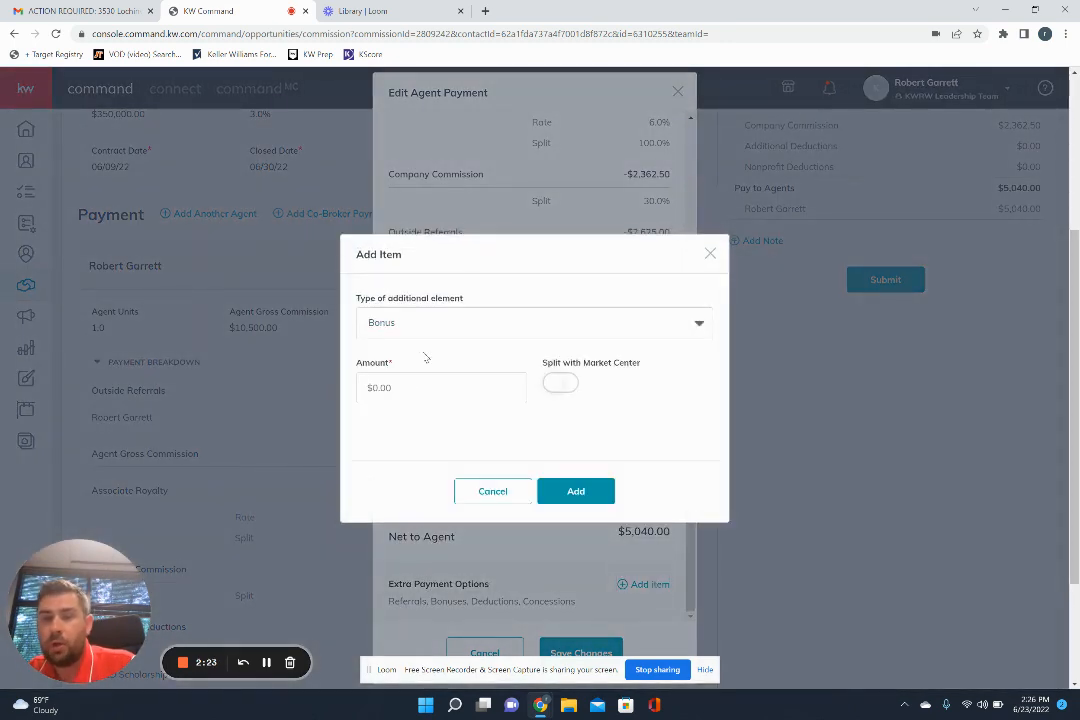
{"action": "left_click", "coordinate": [440, 388]}
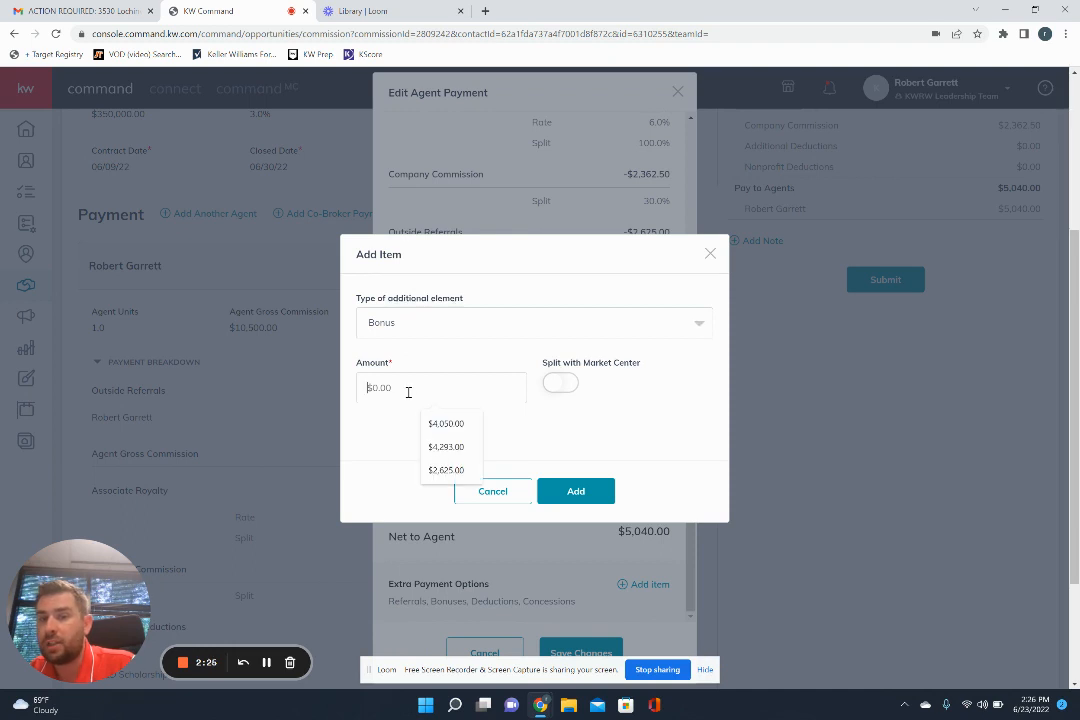
{"action": "type", "text": "395"}
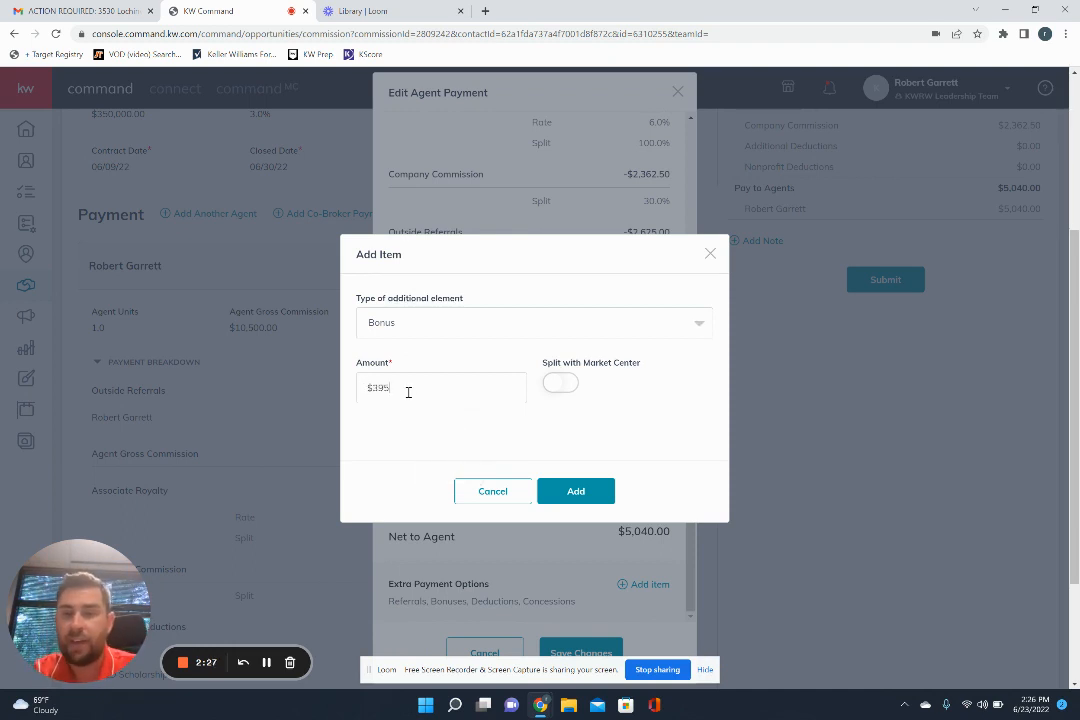
{"action": "left_click", "coordinate": [559, 382]}
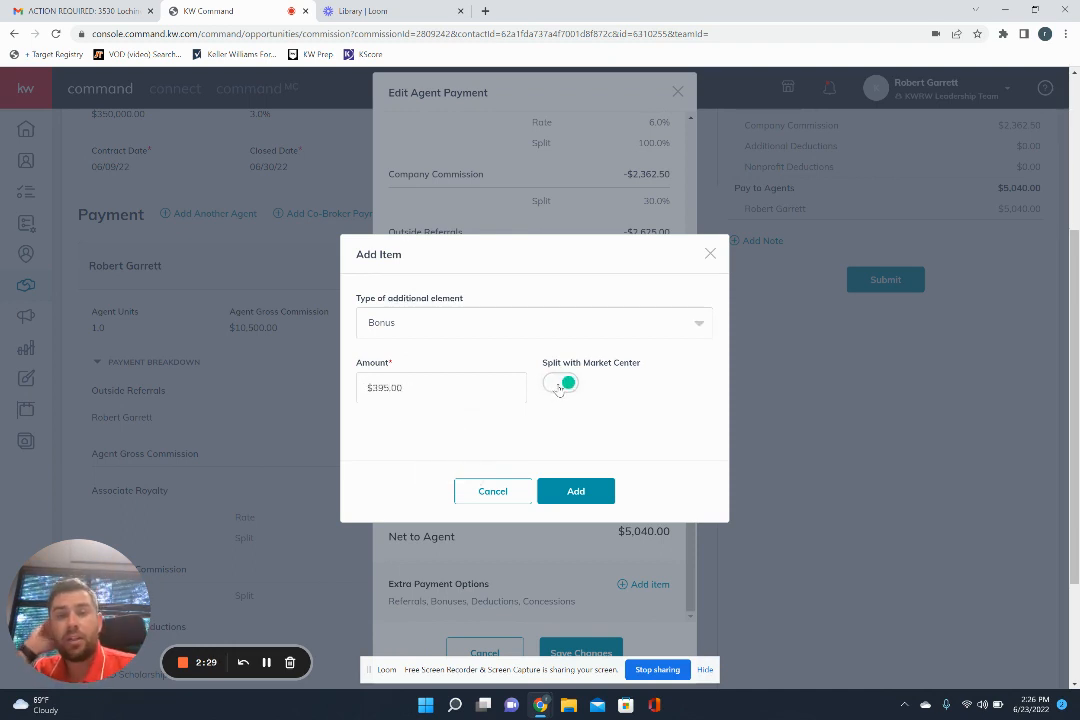
{"action": "left_click", "coordinate": [560, 383]}
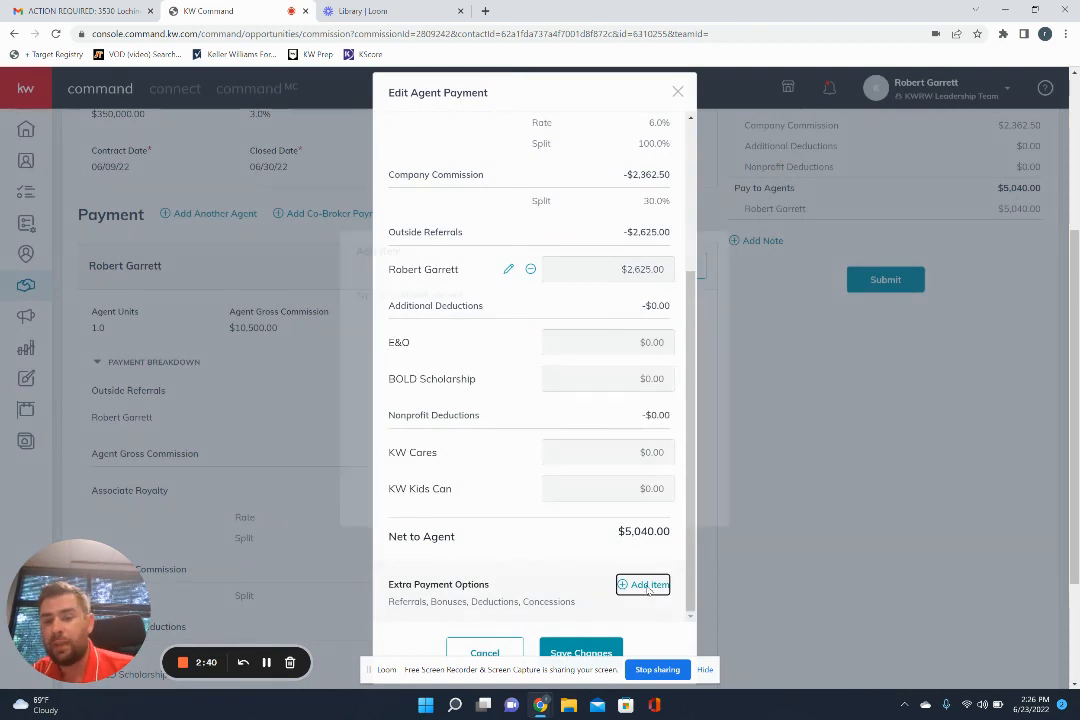
Add a $250 'TC Fee' deduction paid to Jane Doe with suggested address and phone.
{"action": "left_click", "coordinate": [643, 584]}
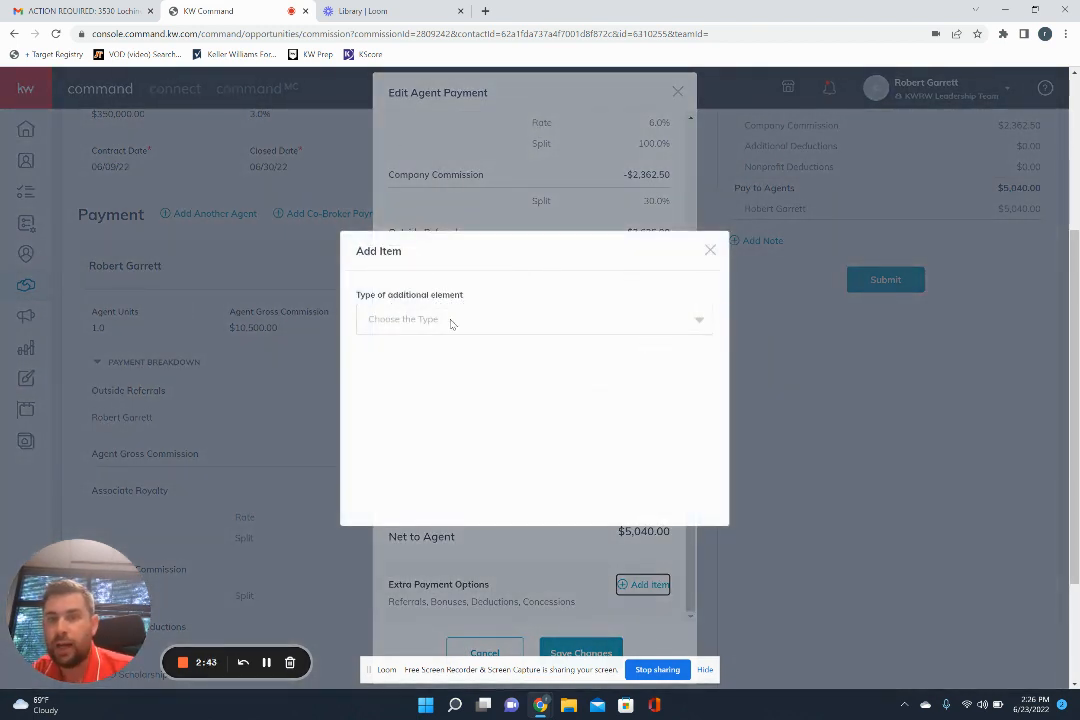
{"action": "left_click", "coordinate": [534, 318]}
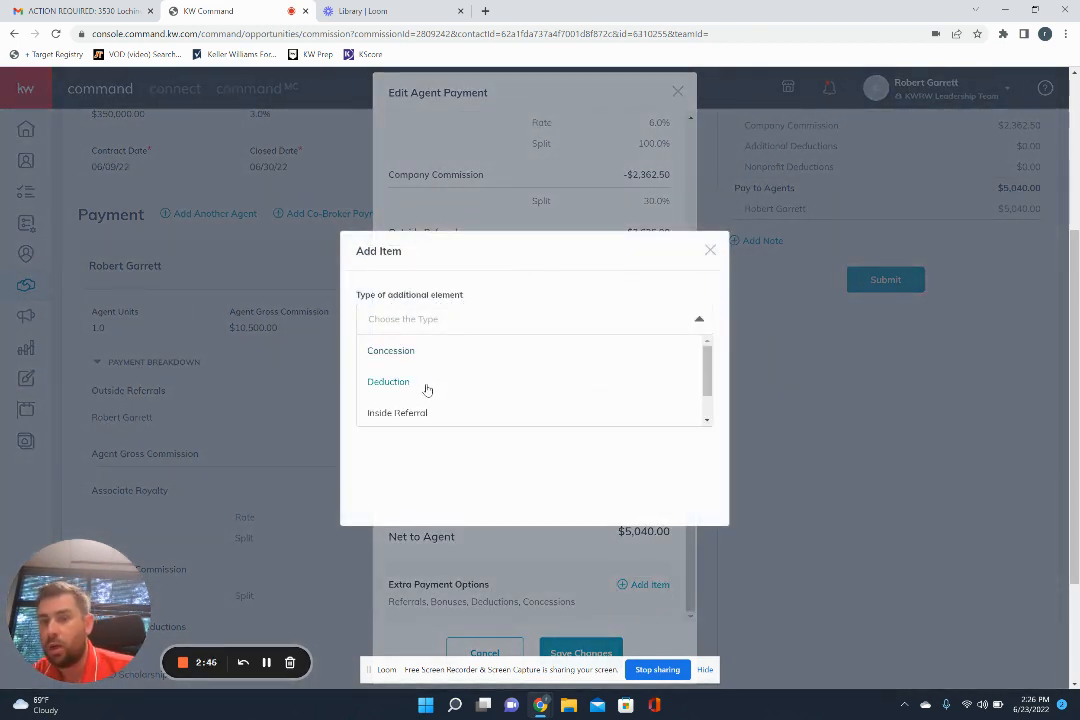
{"action": "left_click", "coordinate": [388, 381]}
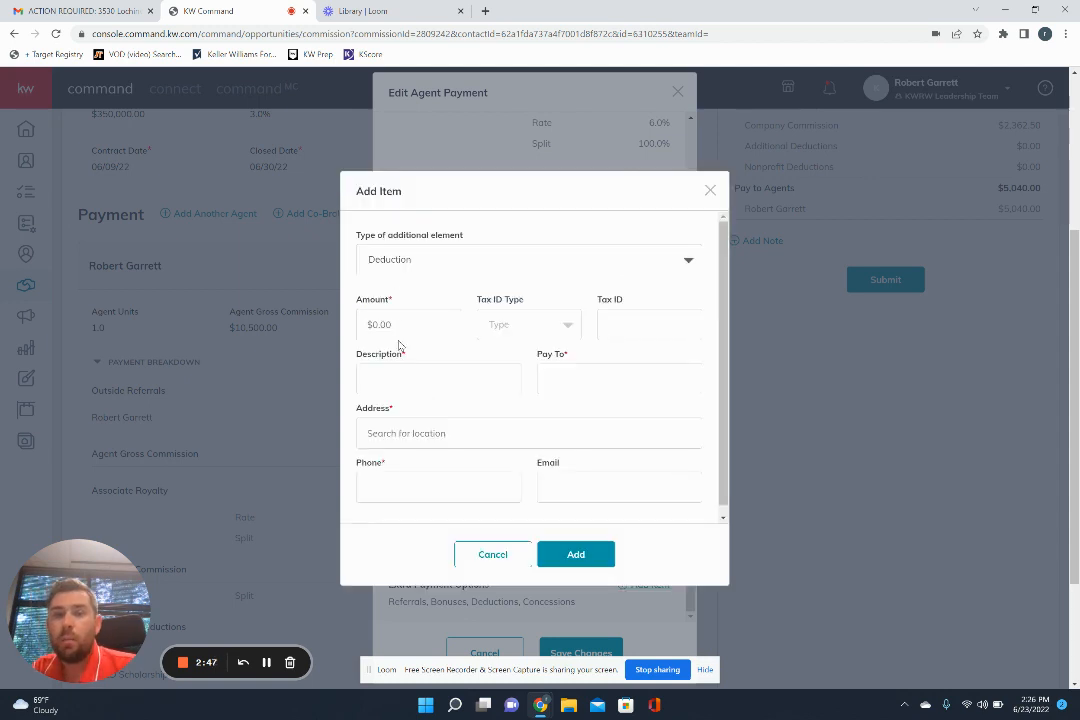
{"action": "type", "text": "250.00"}
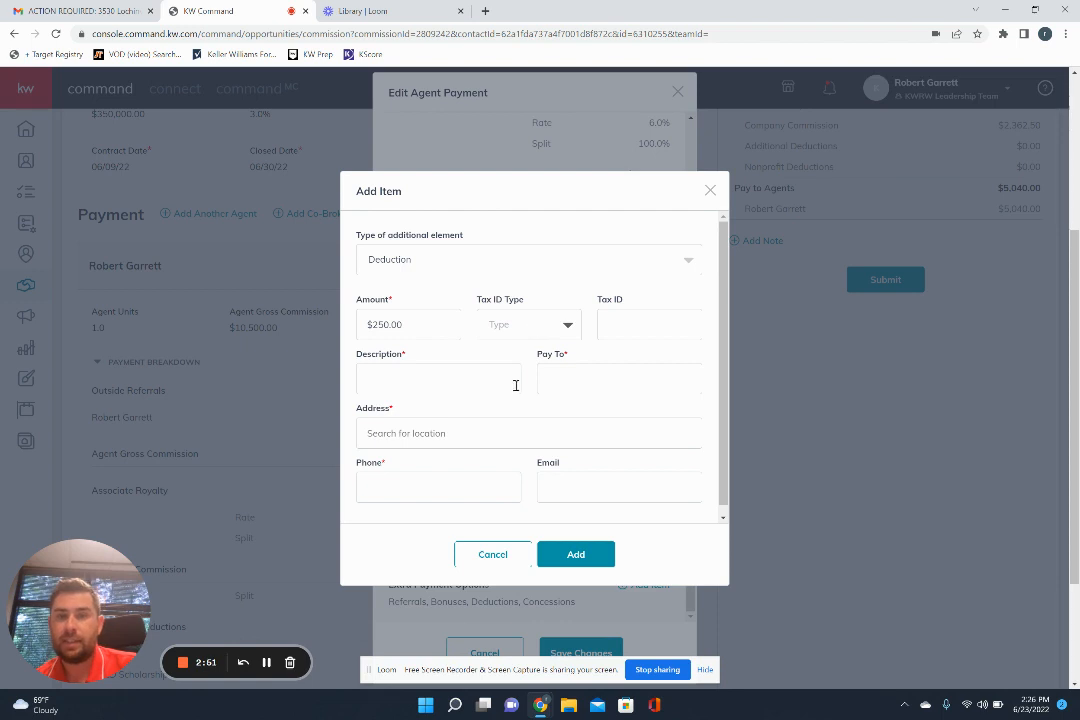
{"action": "mouse_move", "coordinate": [568, 298]}
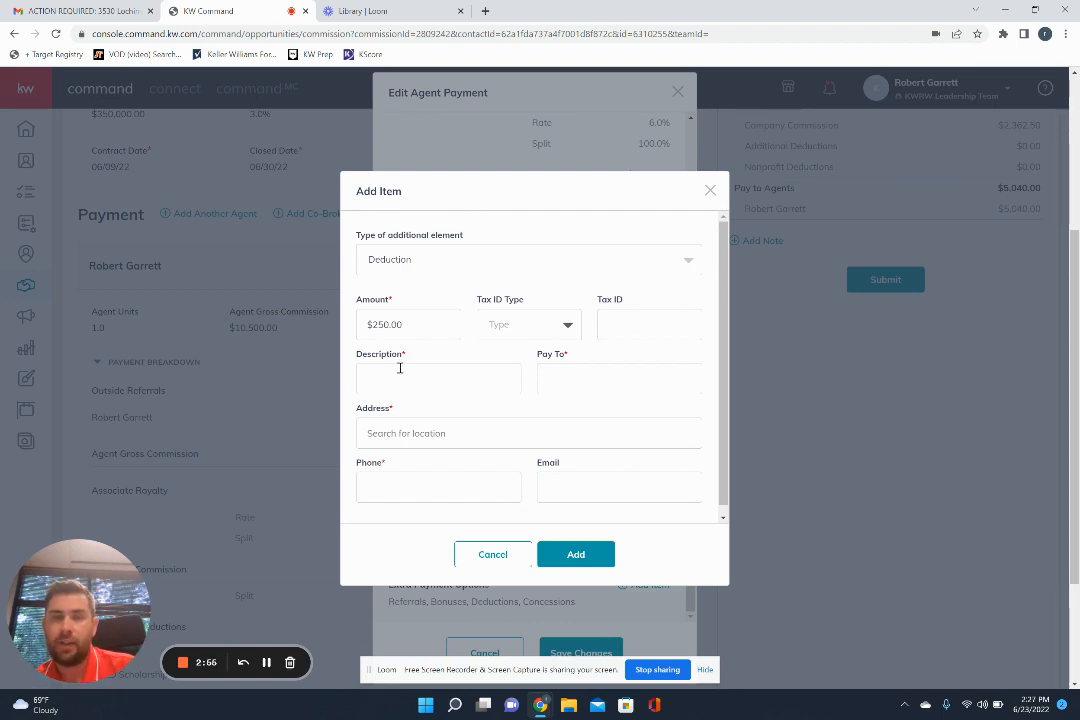
{"action": "type", "text": "TC F"}
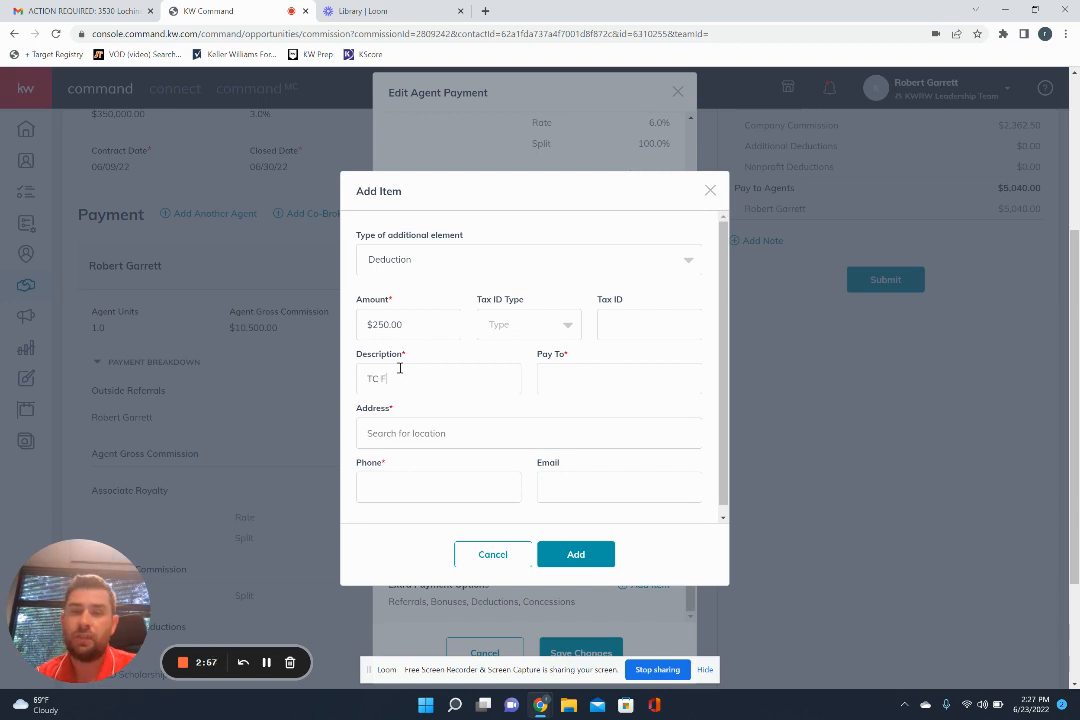
{"action": "type", "text": "ee"}
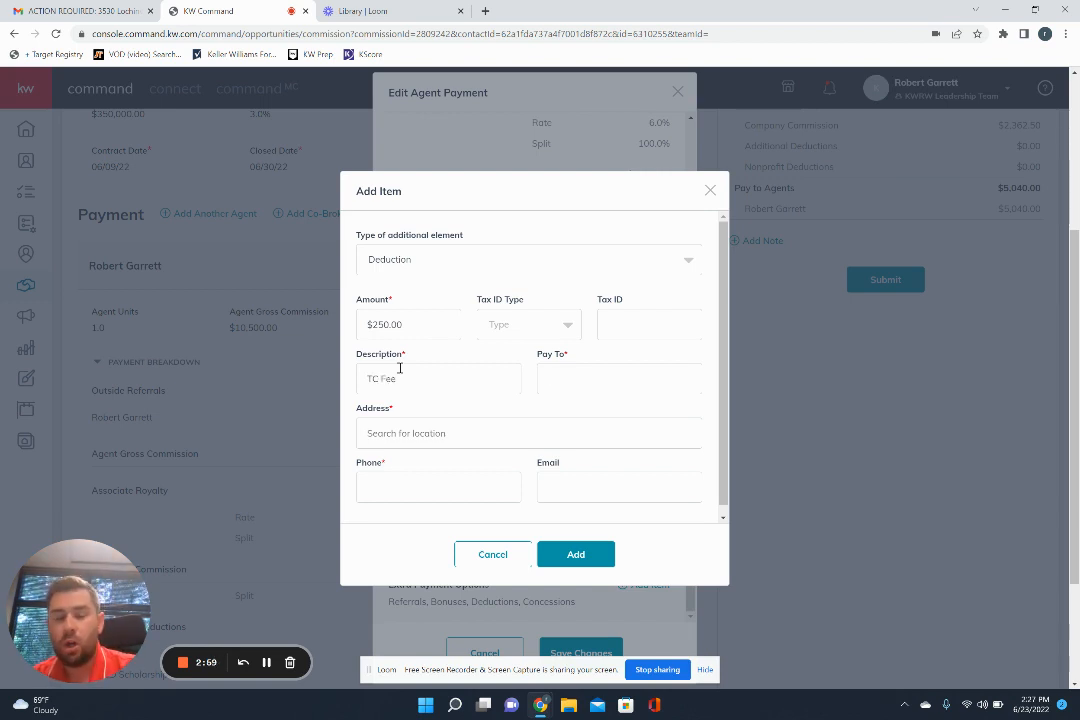
{"action": "type", "text": "Jane Doe"}
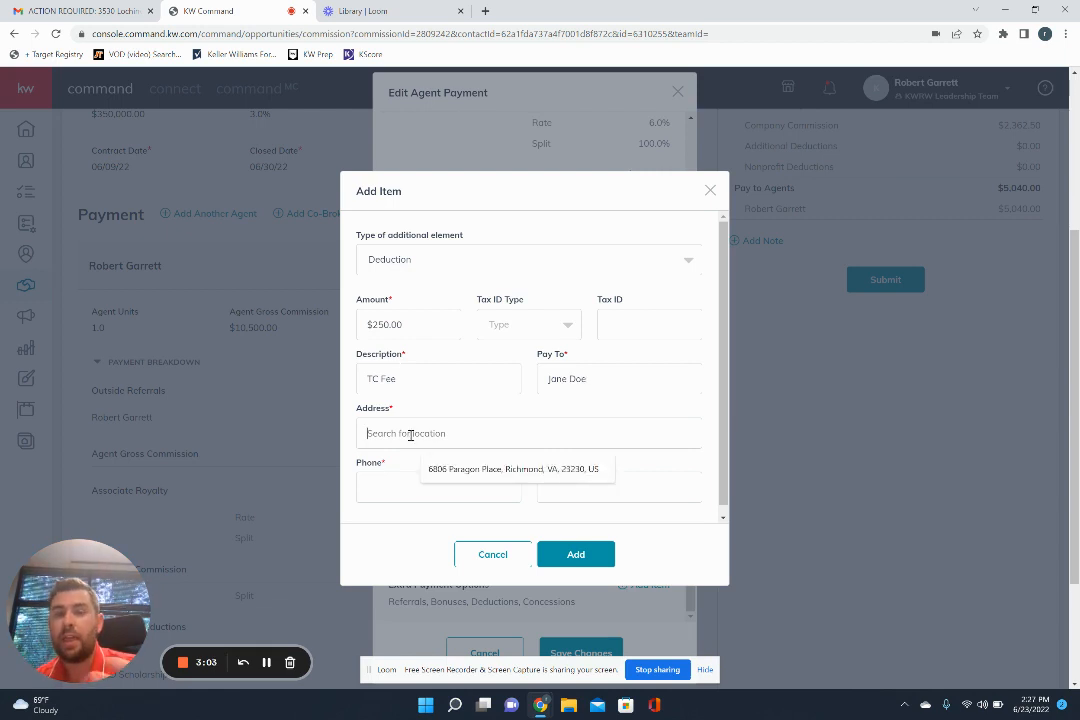
{"action": "left_click", "coordinate": [515, 468]}
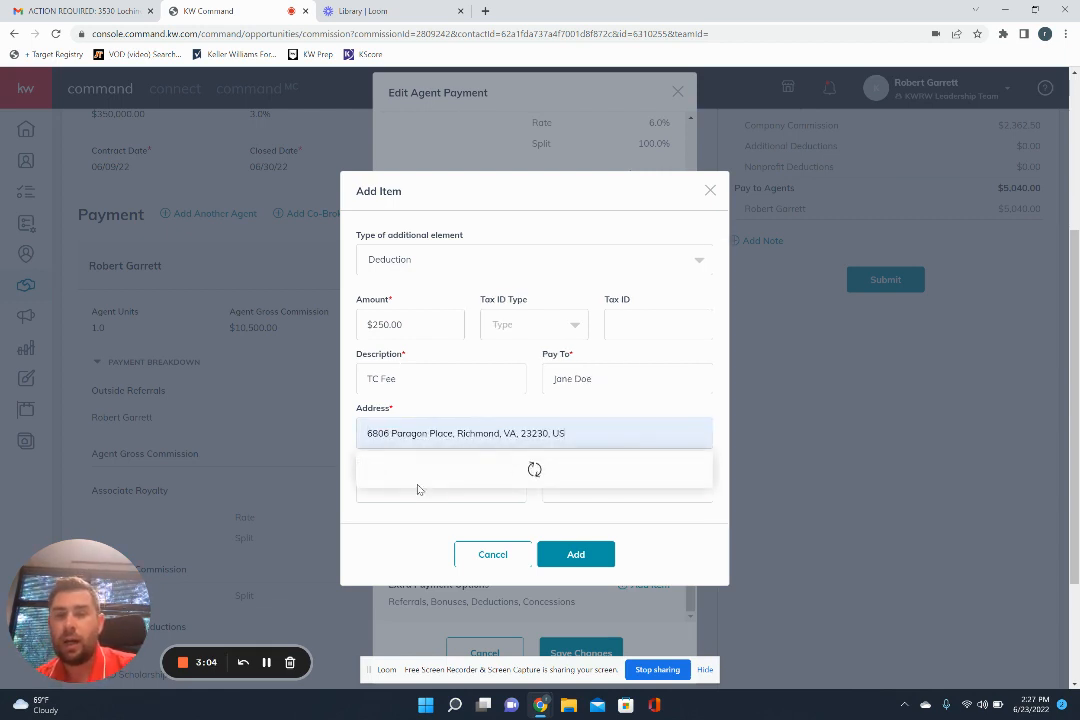
{"action": "type", "text": "(804) 282-"}
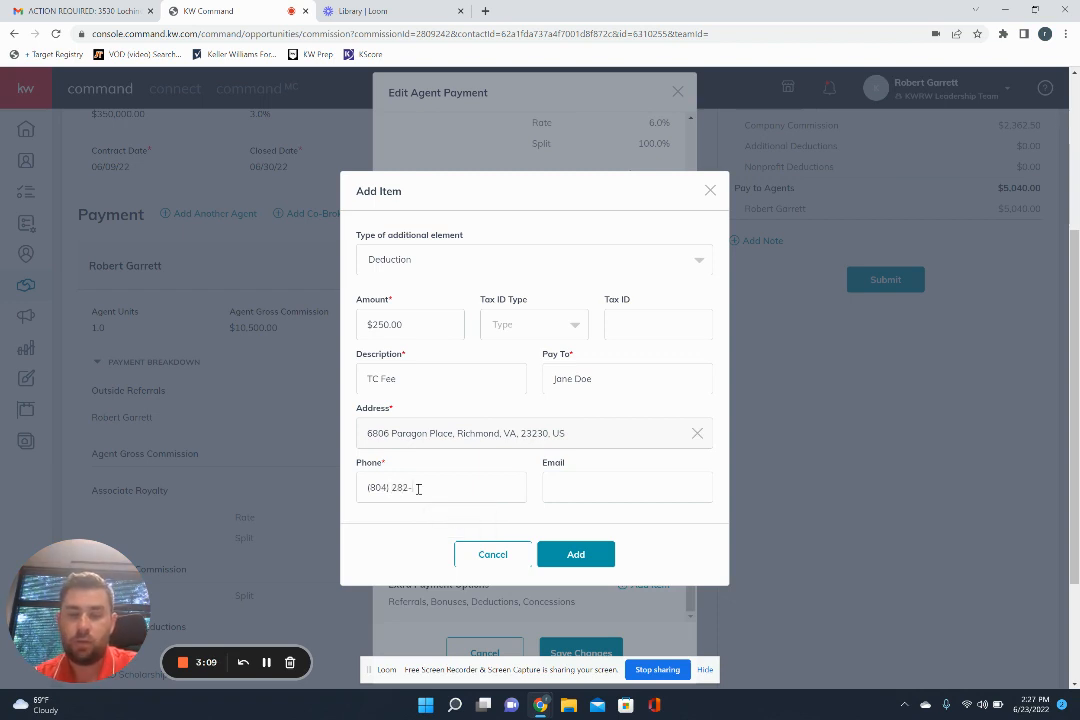
{"action": "type", "text": "5901"}
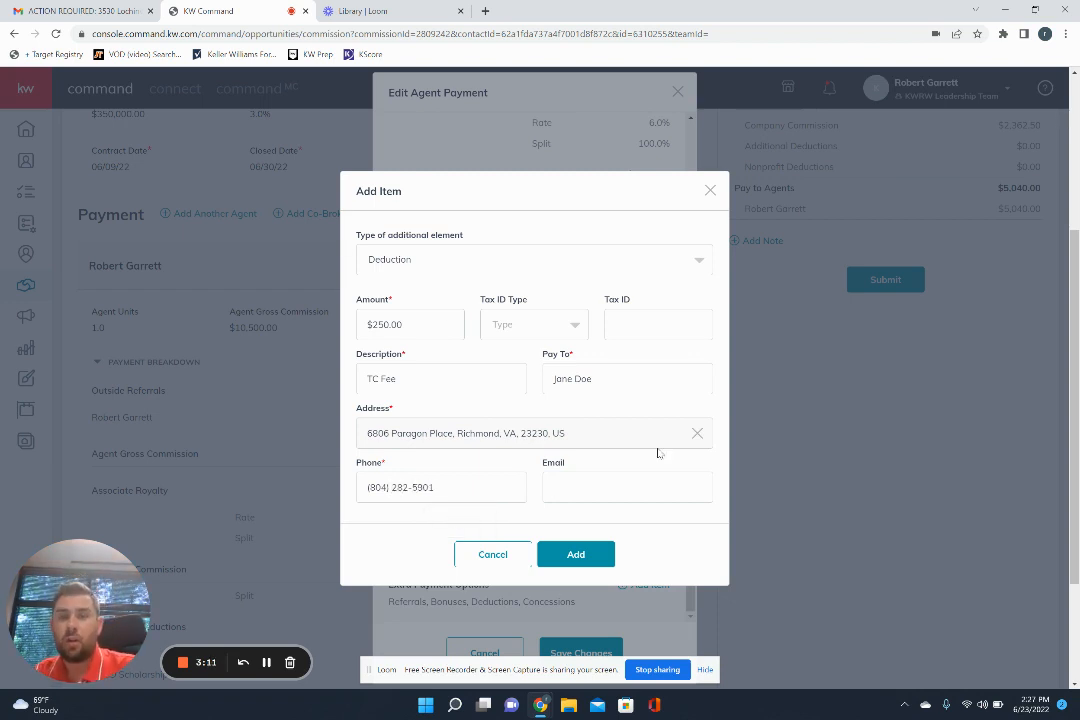
{"action": "left_click", "coordinate": [575, 554]}
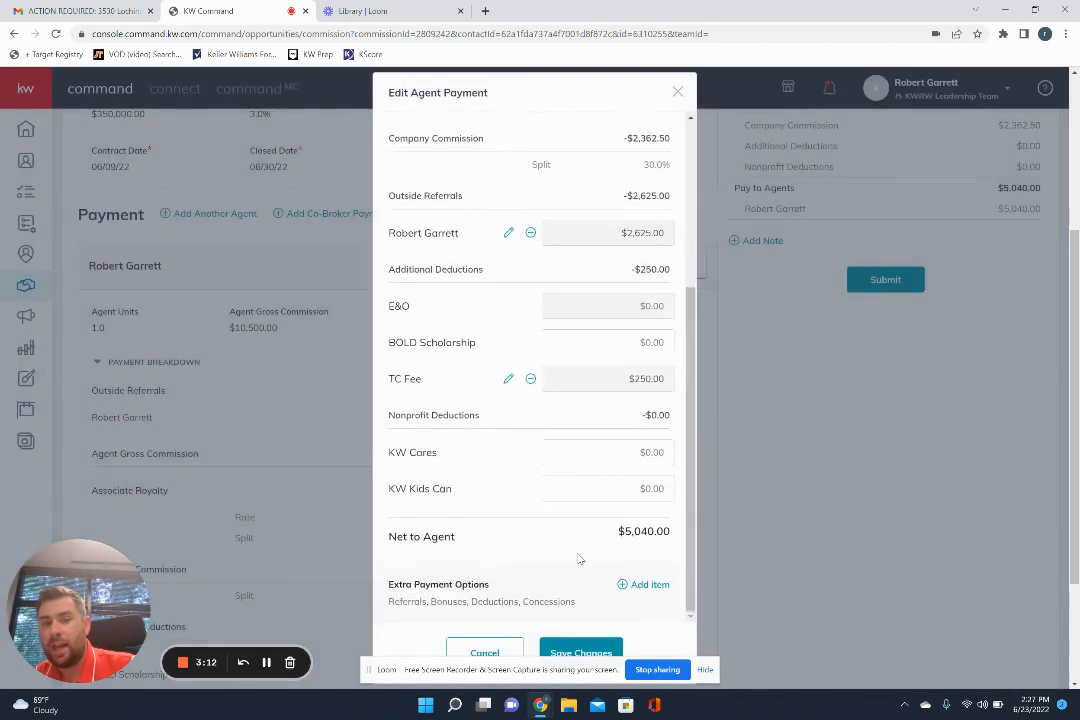
Save changes and review the summary: $395.00 bonus, $250.00 deductions, $5,161.30 to agents.
{"action": "left_click", "coordinate": [581, 652]}
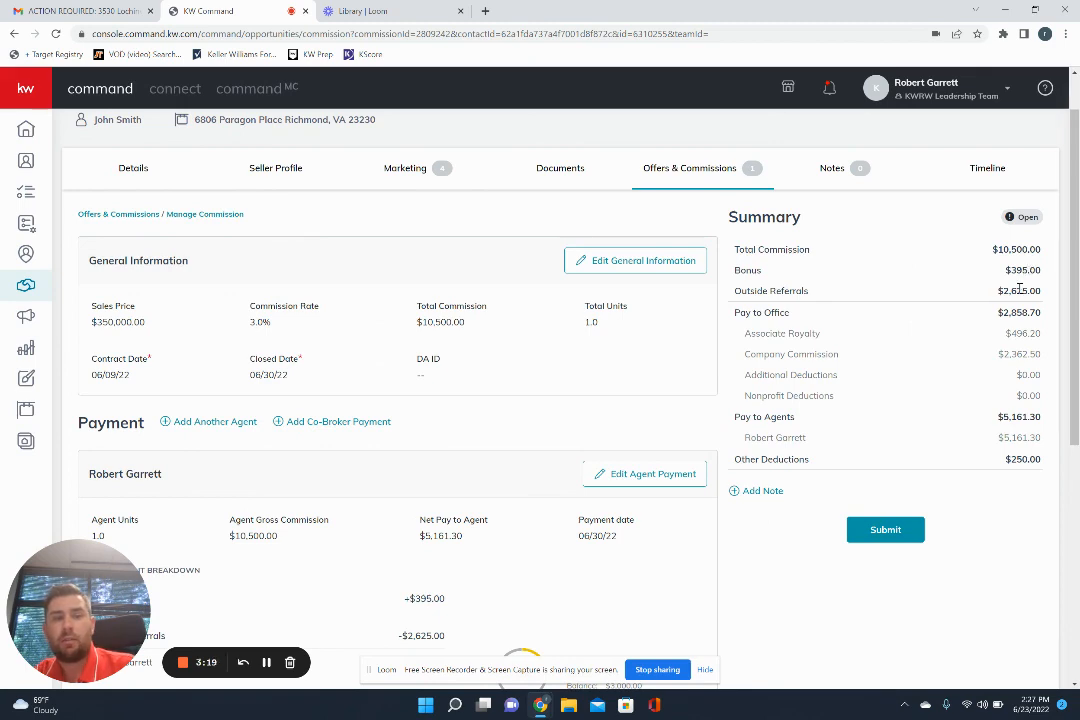
{"action": "scroll", "scroll_direction": "down", "scroll_amount": 3}
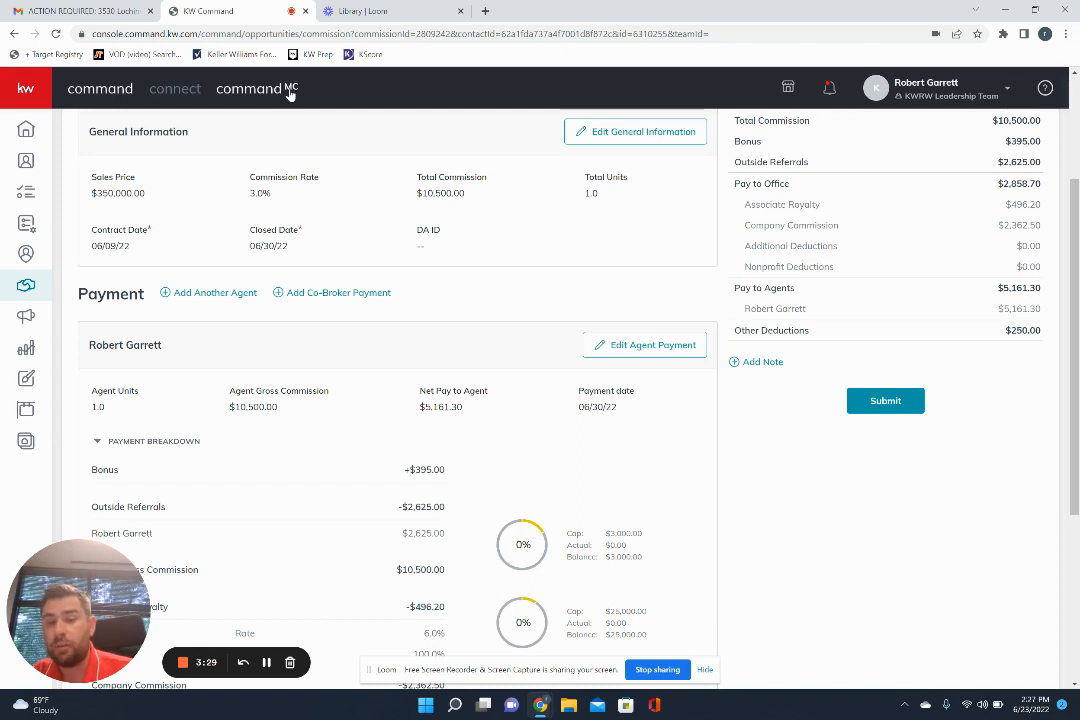
{"action": "mouse_move", "coordinate": [26, 409]}
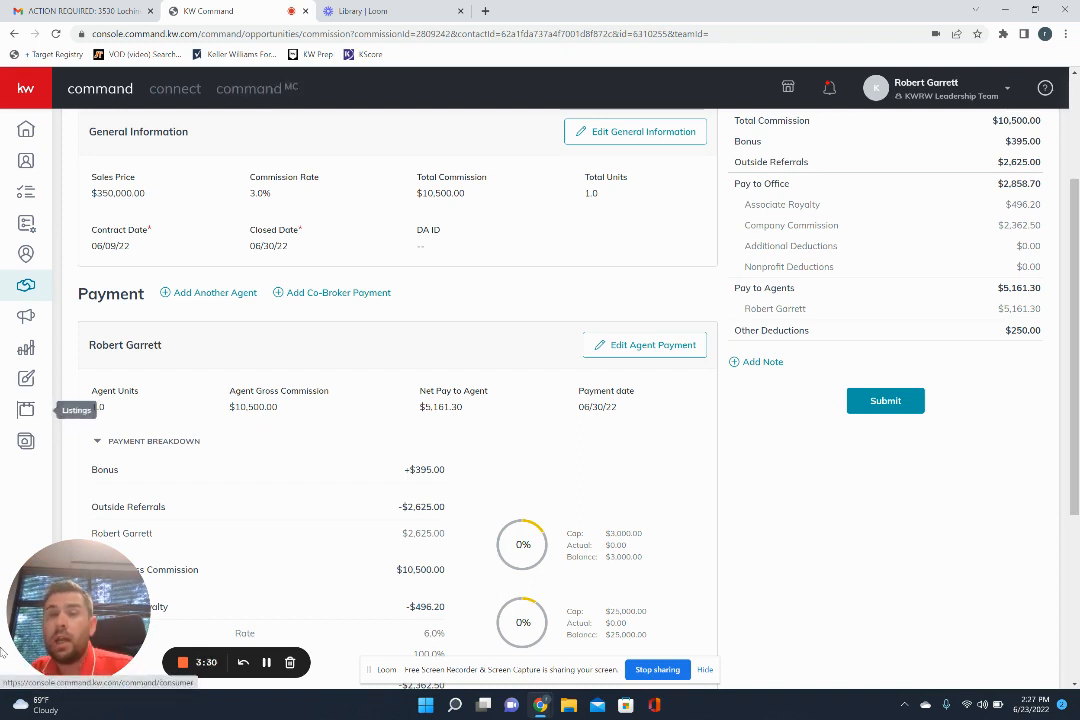